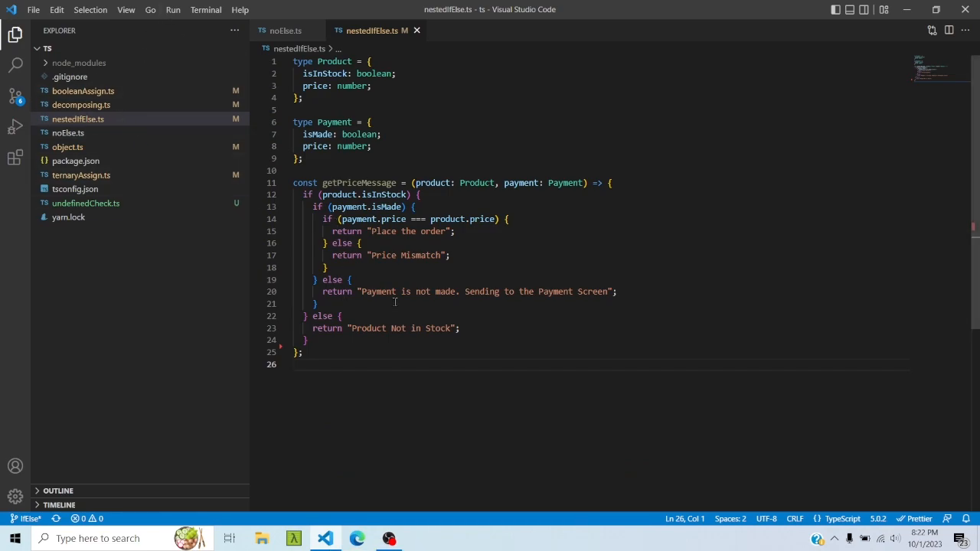
Step: Review getPriceMessage's nested in-stock if block and make room below it for guard clauses
left_click(303, 194)
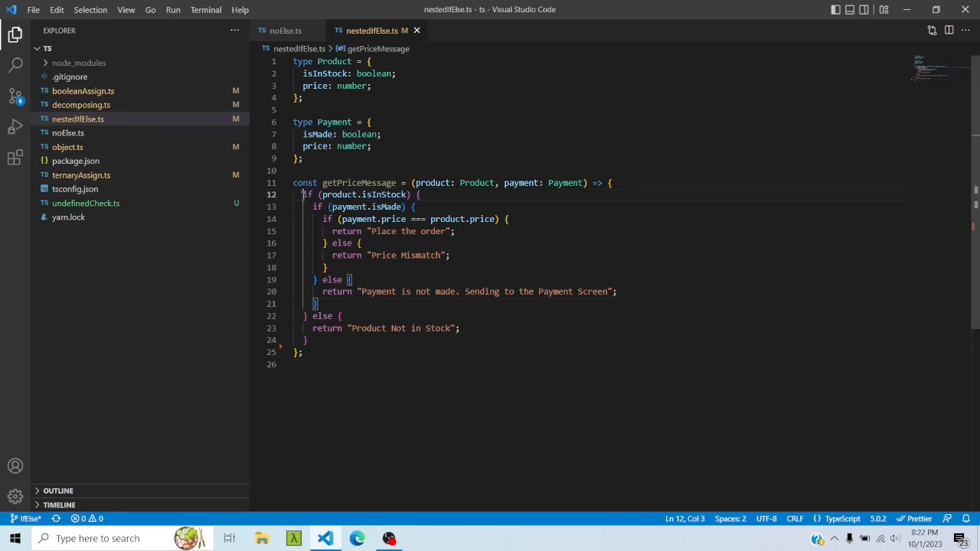
left_click(309, 340)
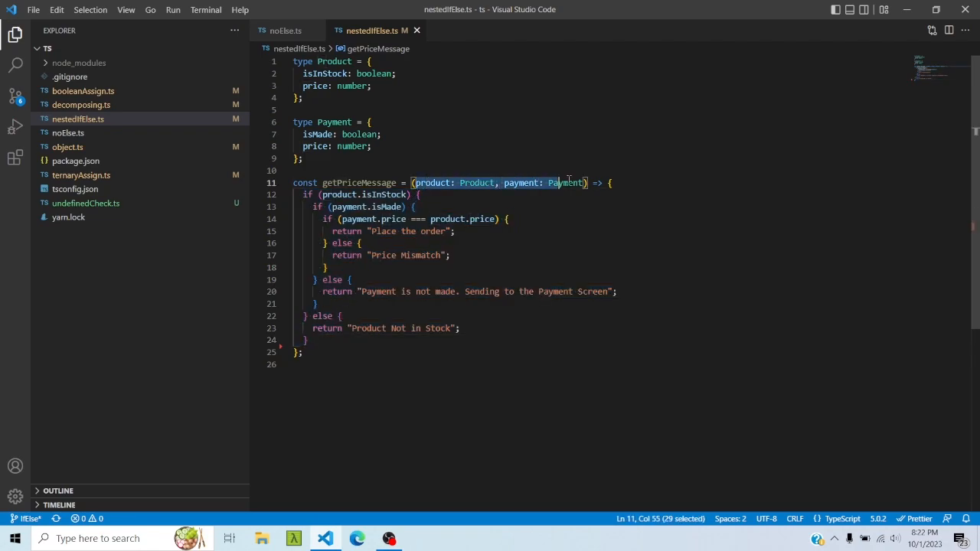
left_click(423, 195)
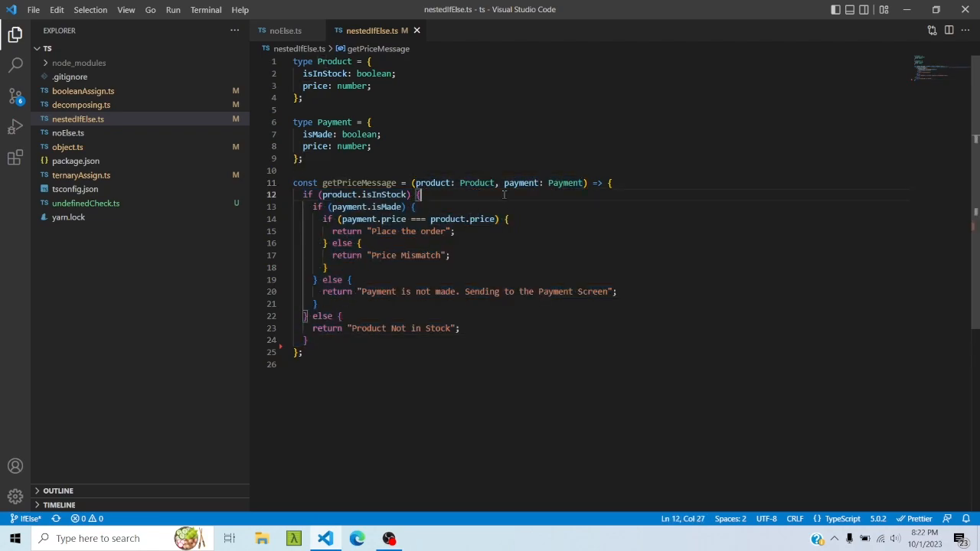
left_click_drag(421, 194, 313, 206)
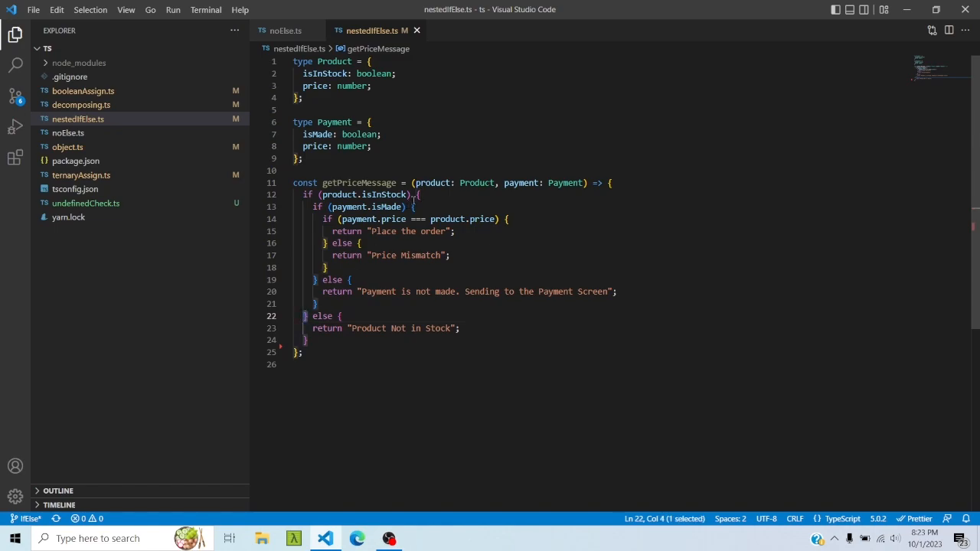
left_click(358, 340)
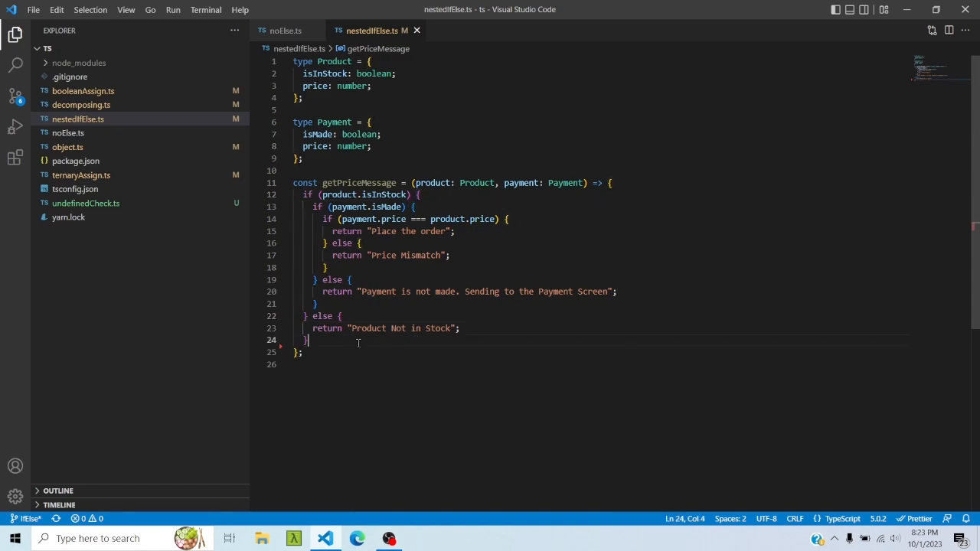
key("Enter")
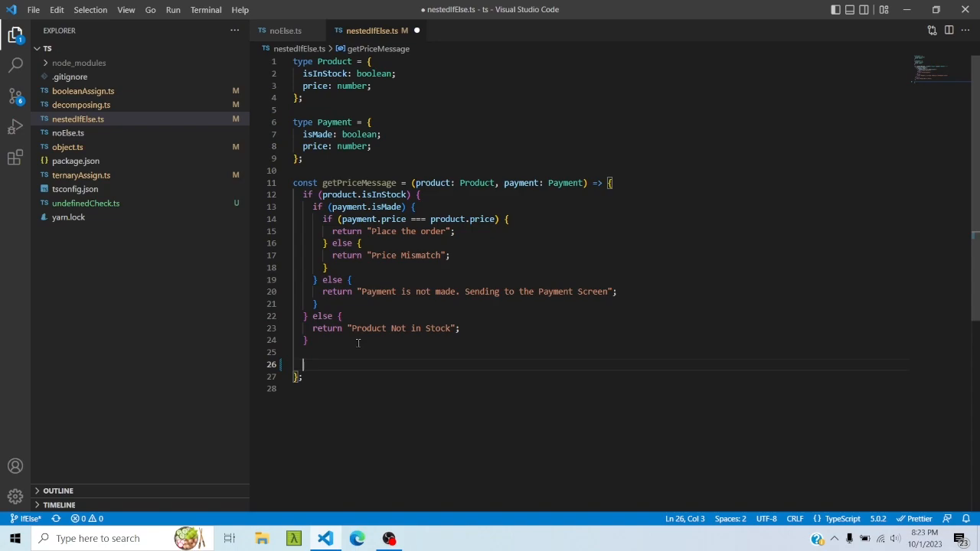
Step: Add a guard clause returning 'Product Not in Stock' and remove the outer in-stock if-else wrapper
type("if(!product.isInStock")
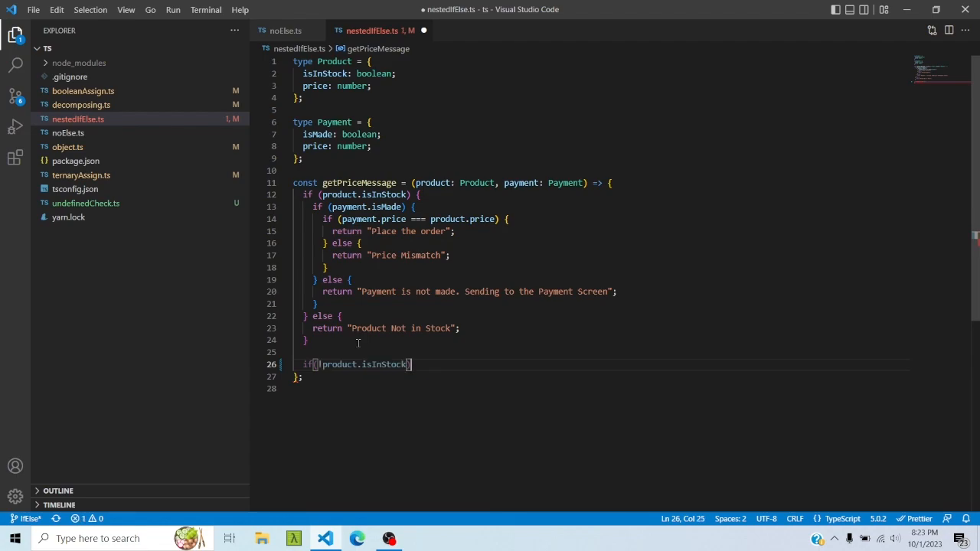
type("return")
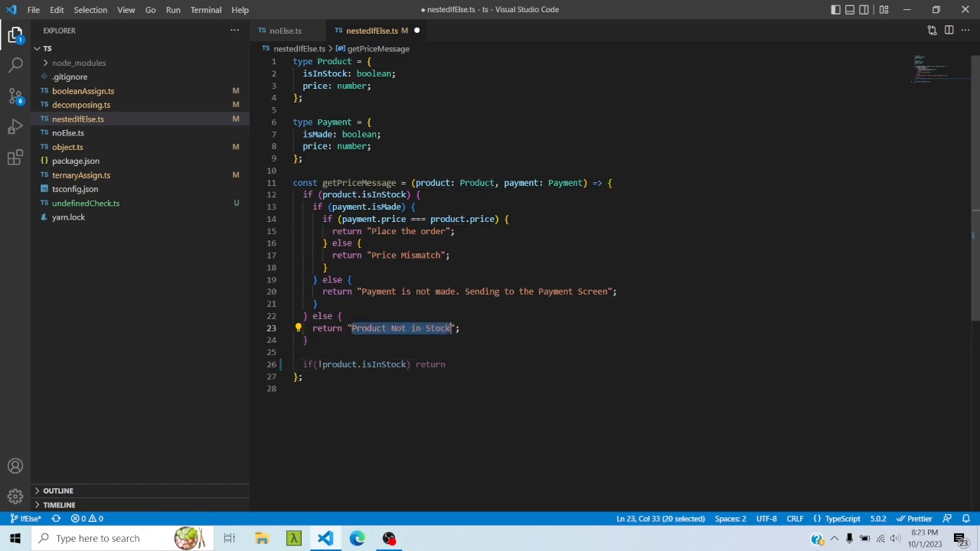
type("'Product Not in Stock'")
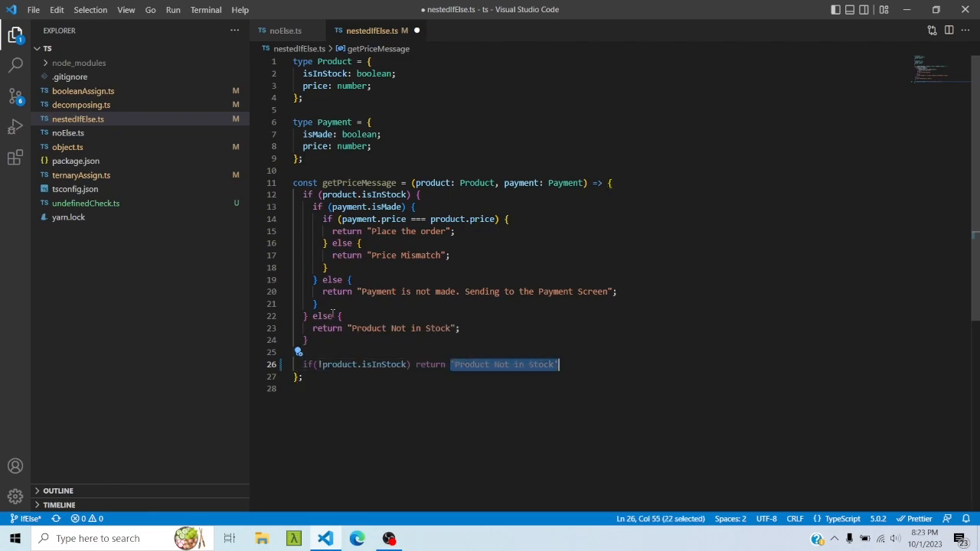
left_click(318, 340)
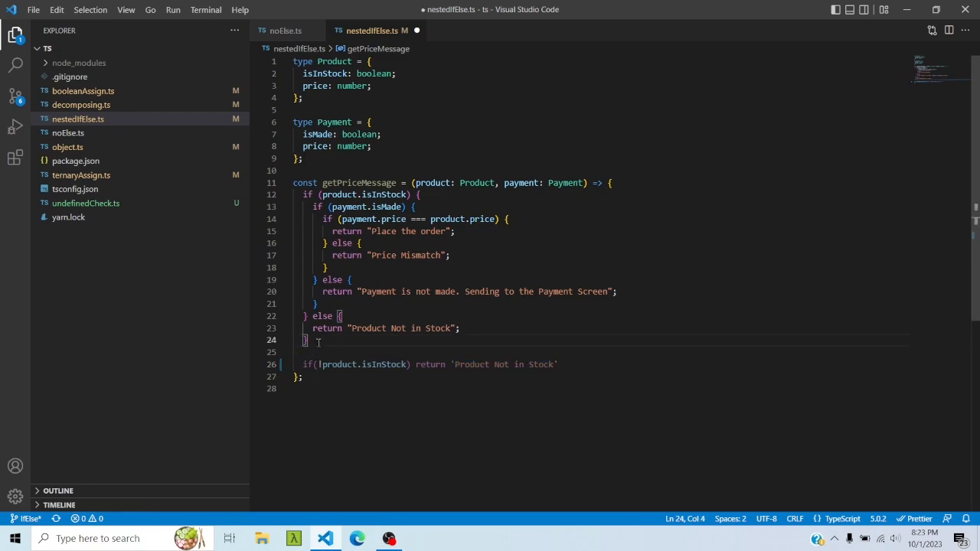
left_click_drag(321, 340, 294, 316)
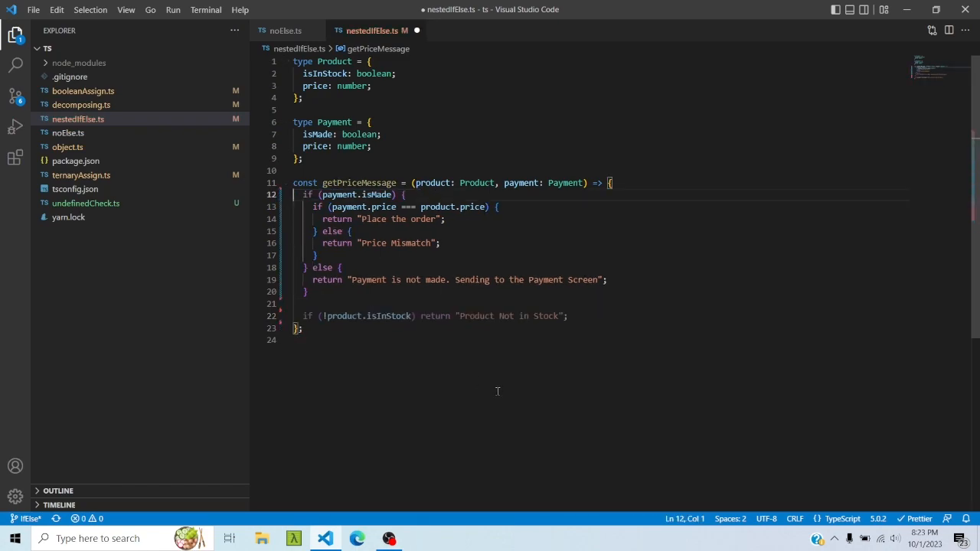
key("ctrl+s")
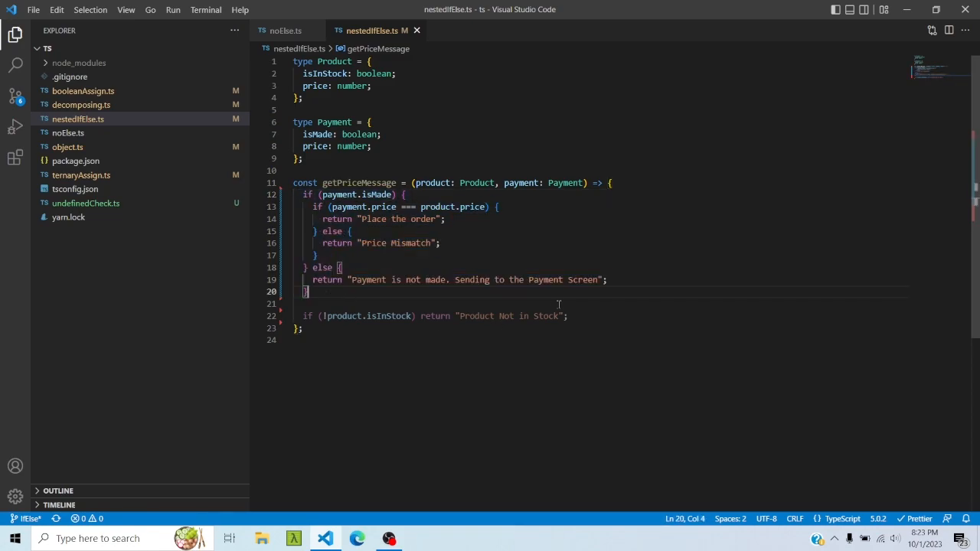
Step: Add a guard clause returning early when !payment.isMade
type("if(")
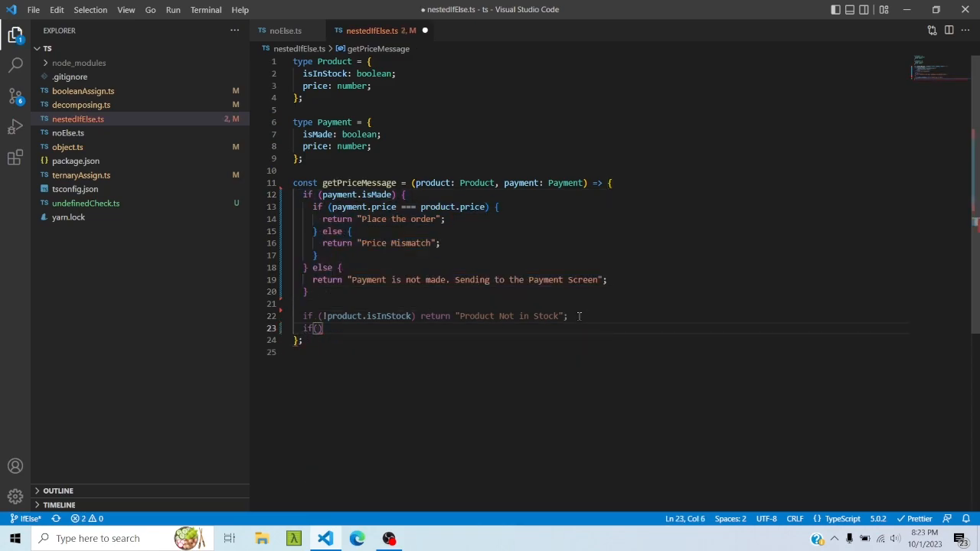
type("!")
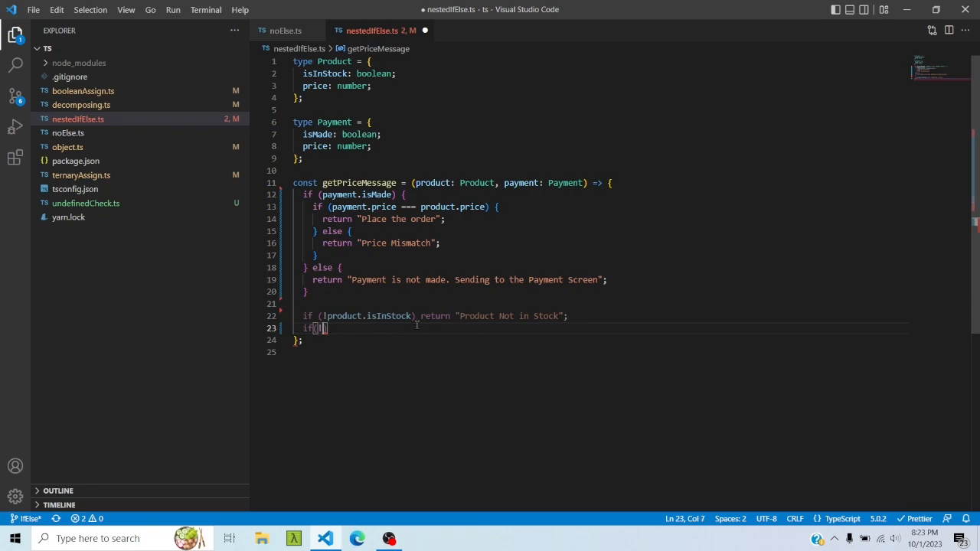
type("payment.isMade")
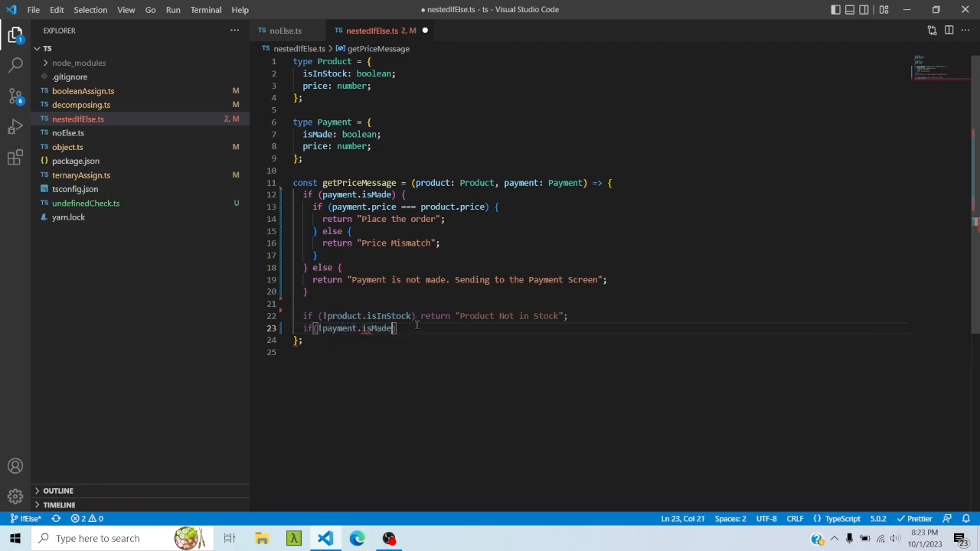
type("return 'Payment is not made. Sending to the Payment Screen")
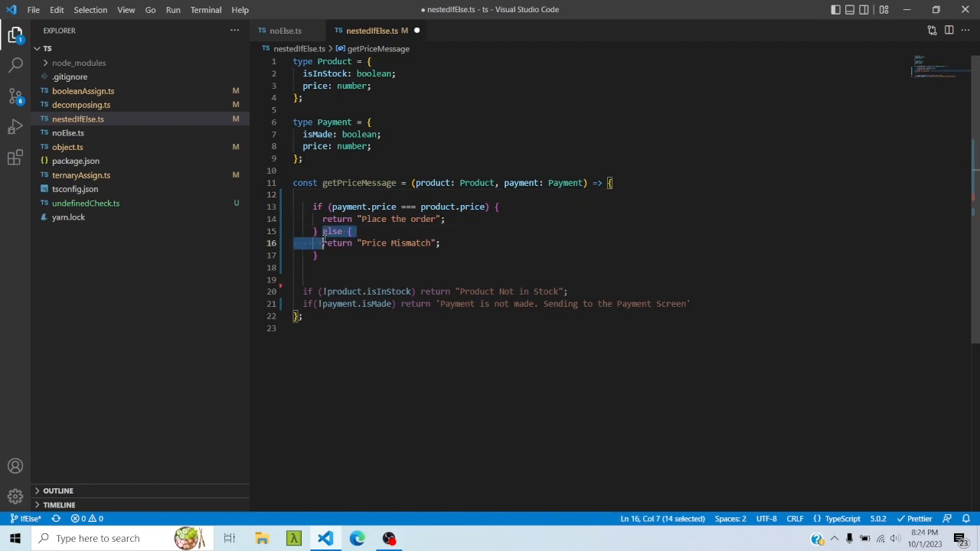
Step: Add a guard clause for payment.price !== product price reusing the Price Mismatch message
type("if")
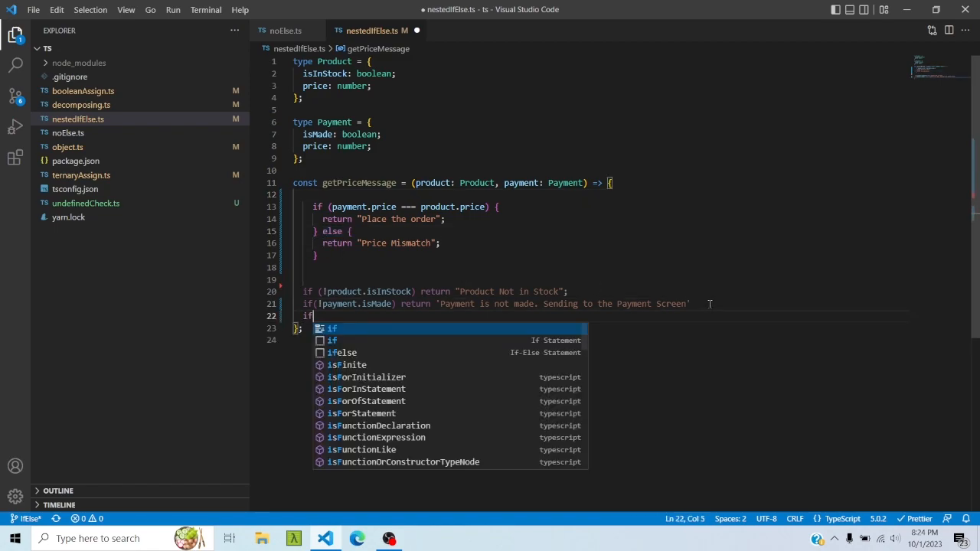
type("(p")
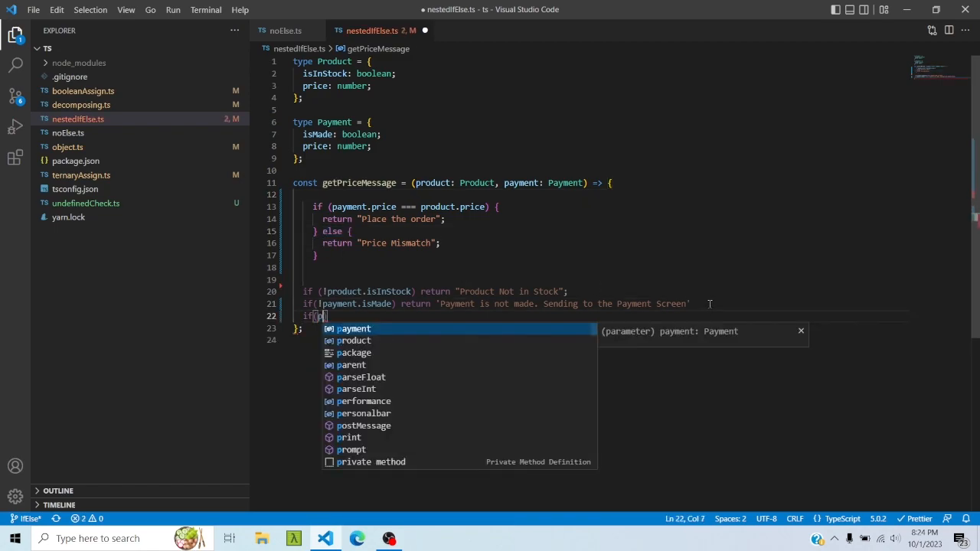
type("ayment.price")
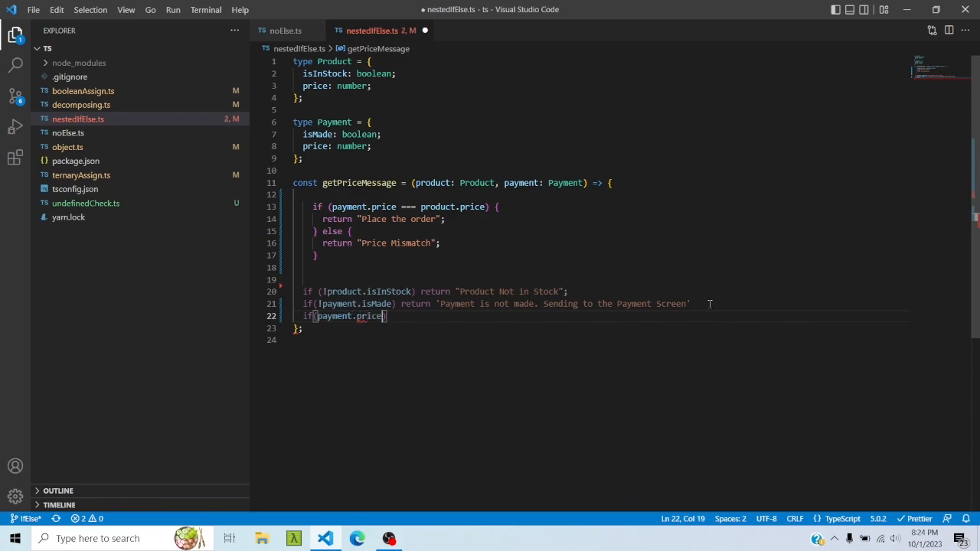
type("!== product.price")
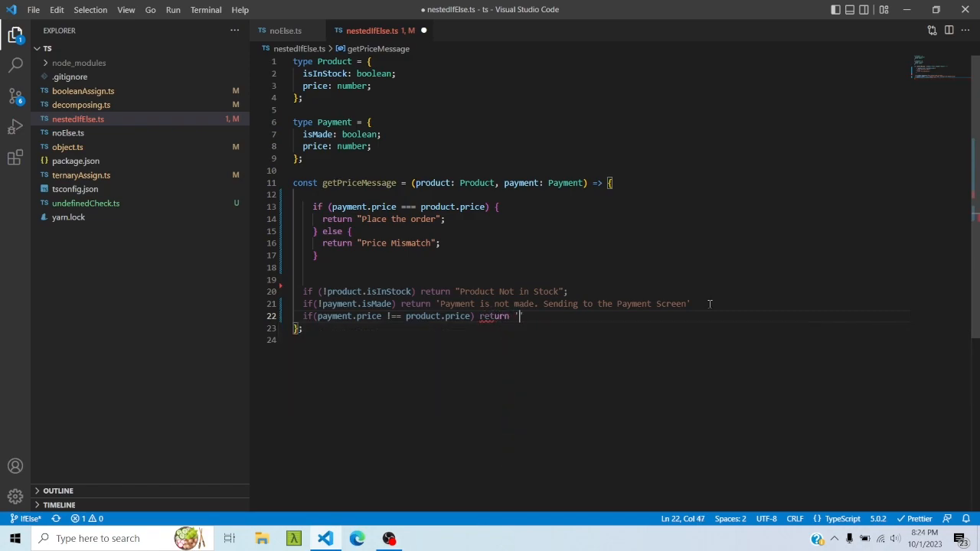
double_click(391, 242)
type("\"Price Mismatch\";")
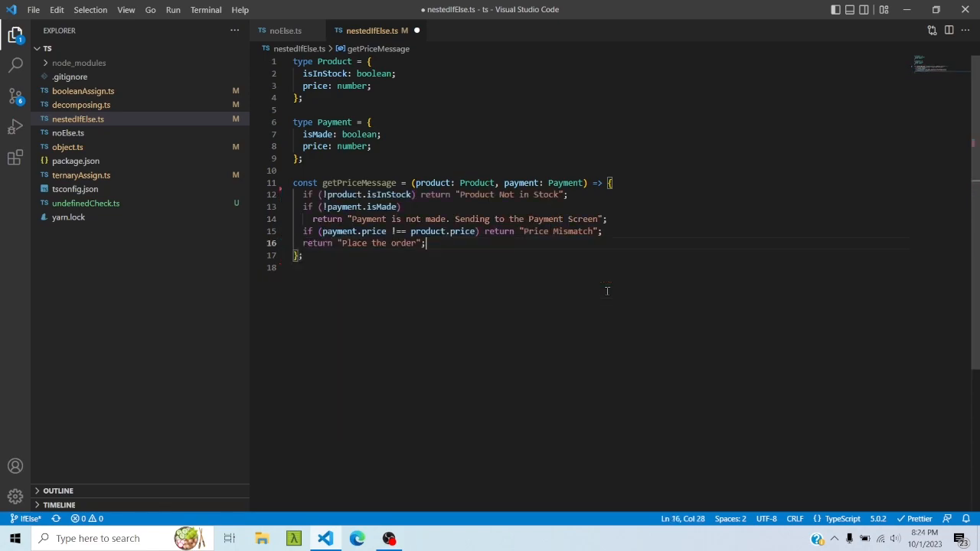
Step: Save nestedIfElse.ts and review the final return lines
key("ctrl+s")
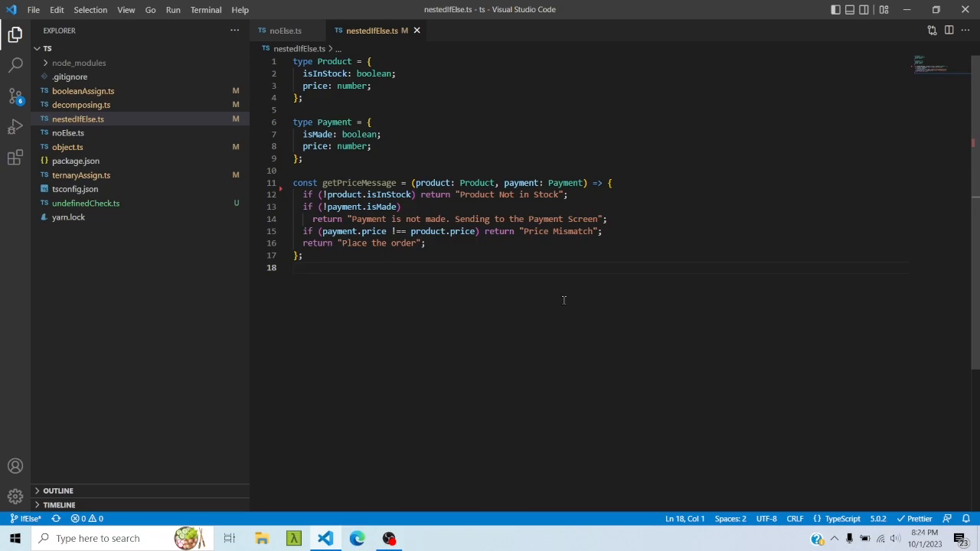
mouse_move(405, 199)
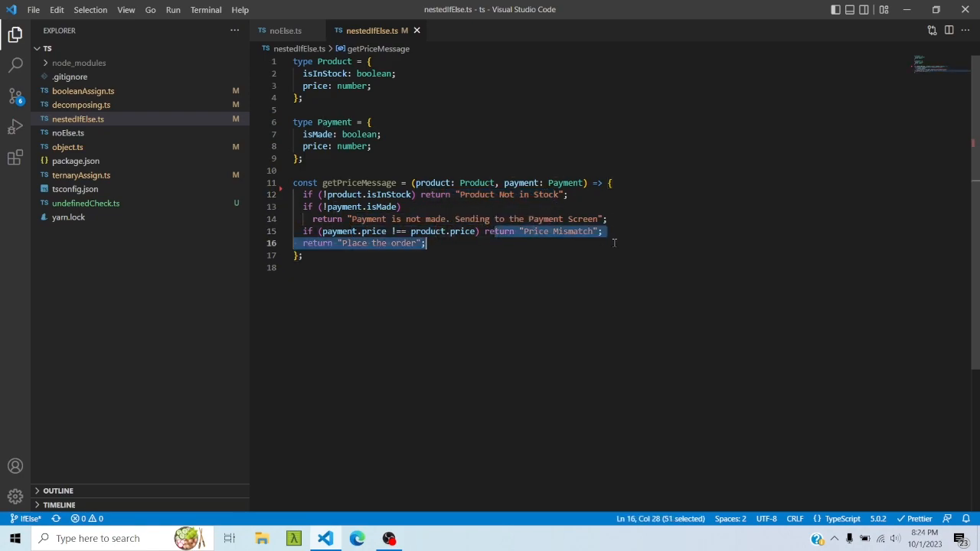
left_click(480, 248)
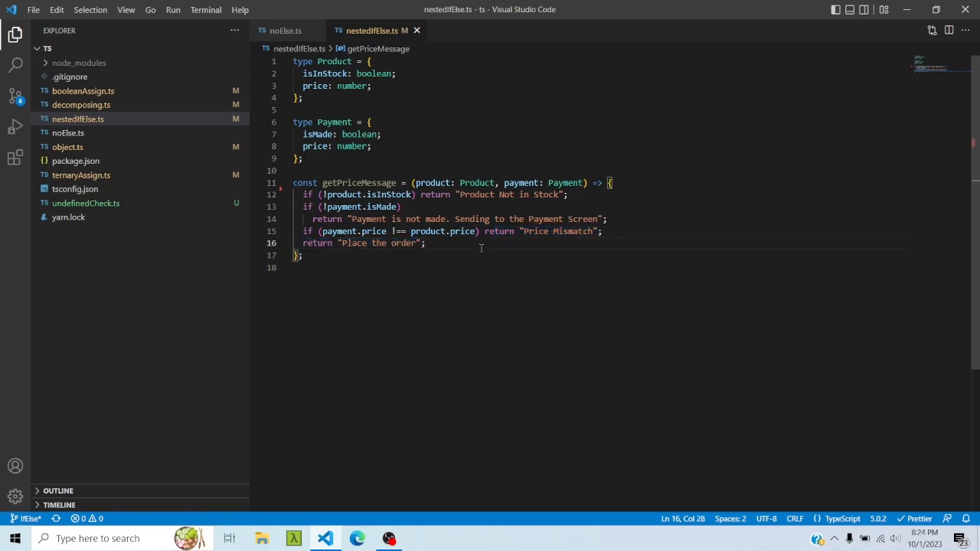
mouse_move(122, 90)
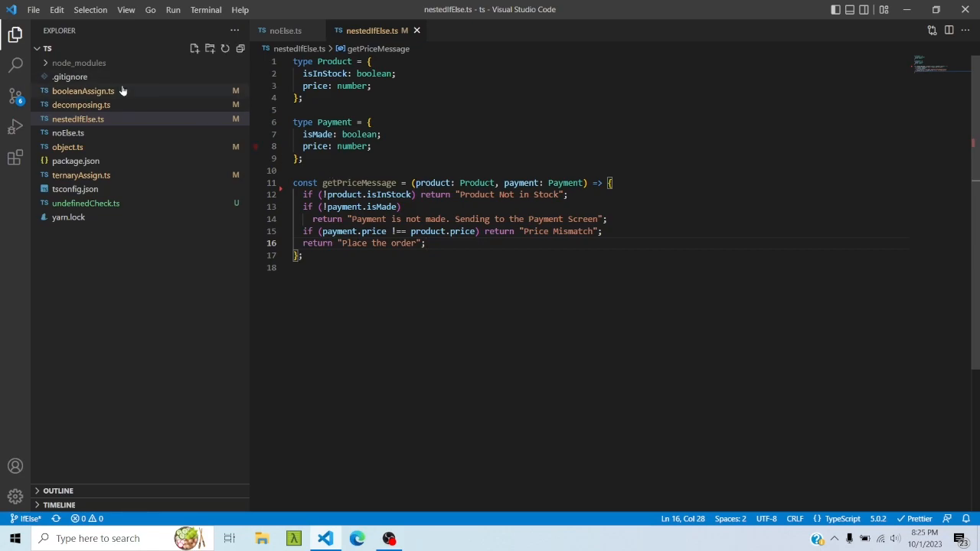
Step: Review the age and isAdult declarations in booleanAssign.ts
left_click(83, 90)
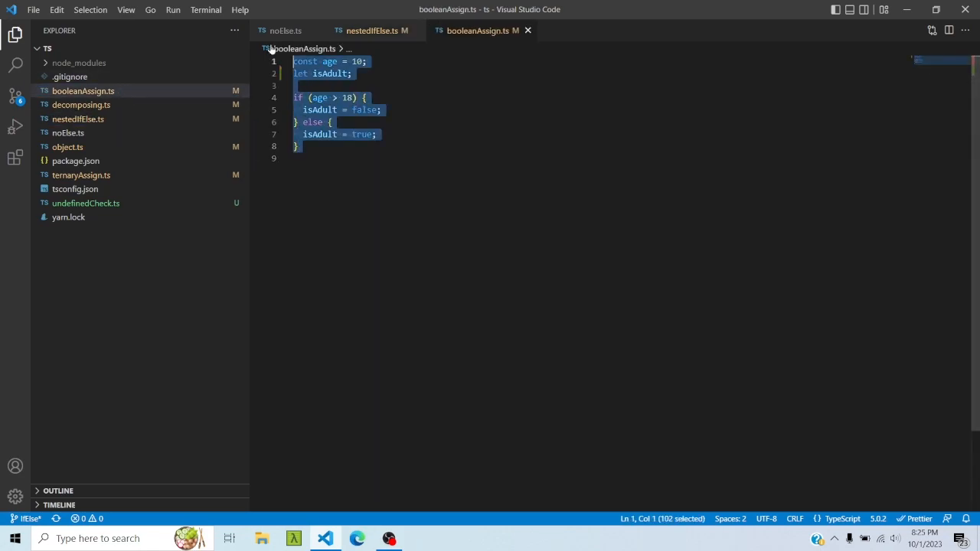
left_click(317, 61)
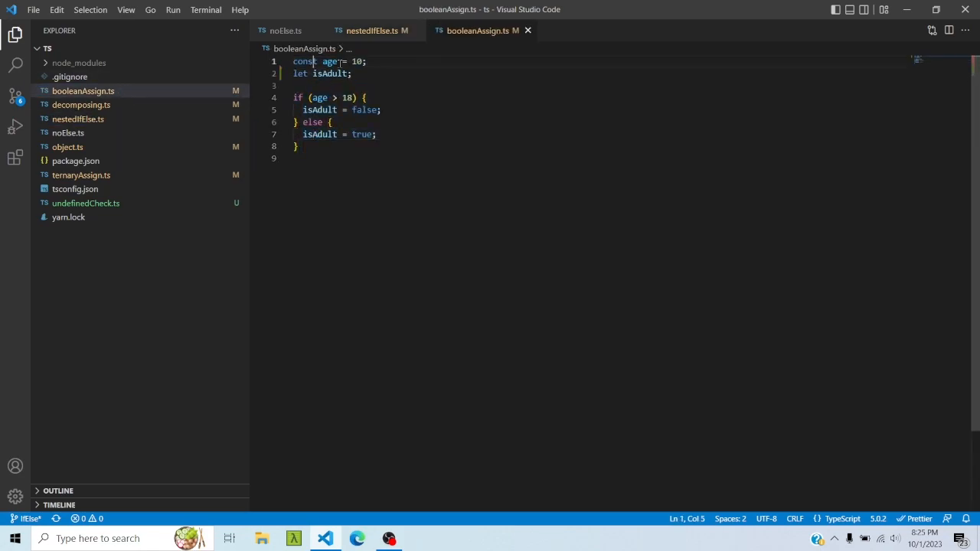
left_click(366, 61)
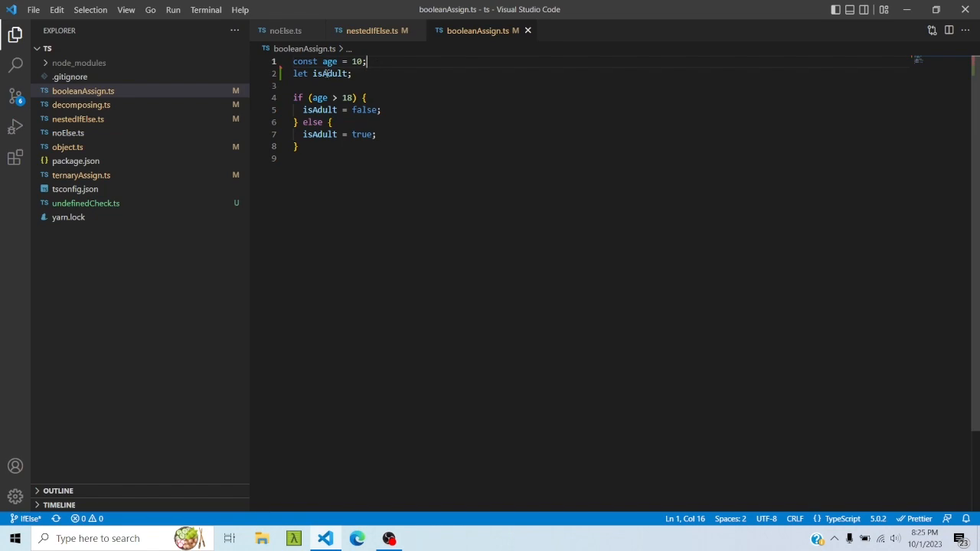
left_click(298, 147)
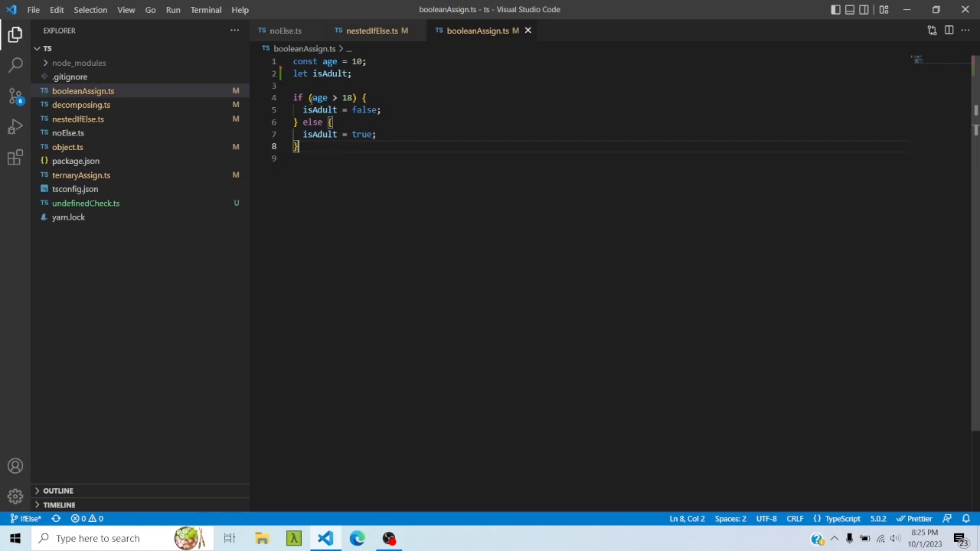
left_click(368, 98)
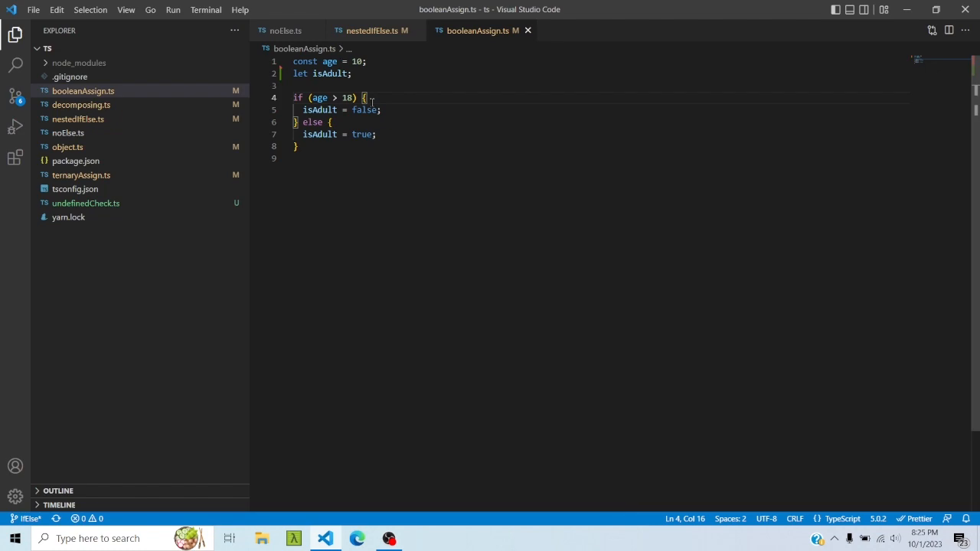
Step: Replace the true/false if/else with let isAdult = (age > 18); and move on to decomposing.ts
type("true")
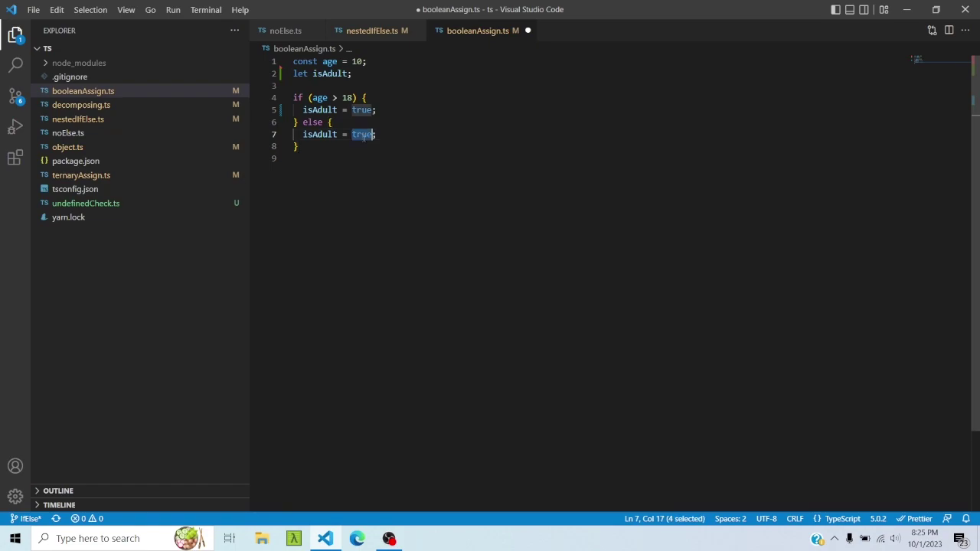
type("false")
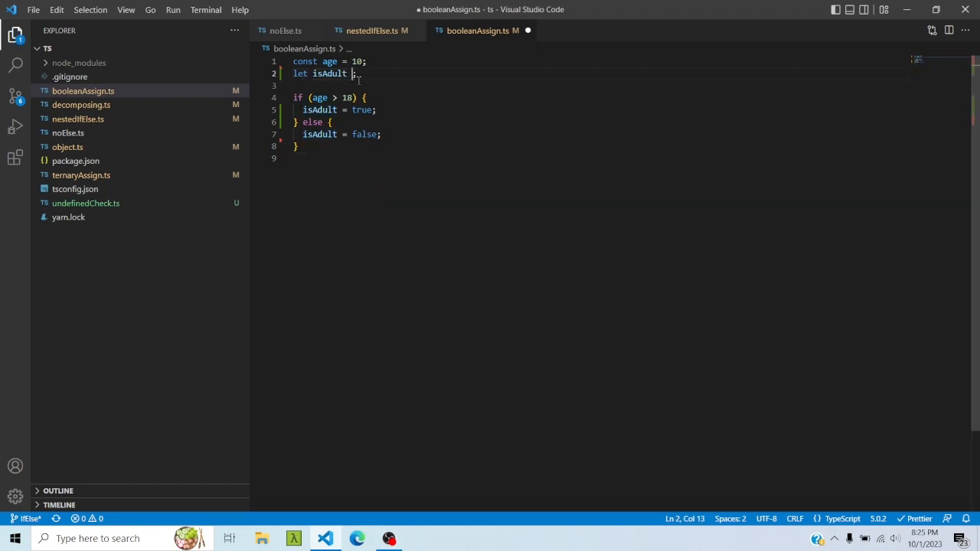
type("=")
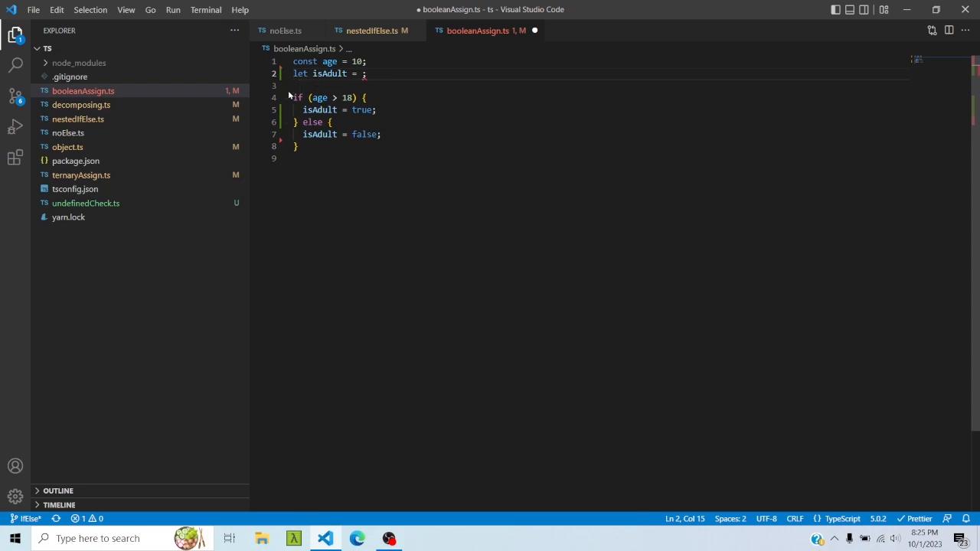
type("age > 18")
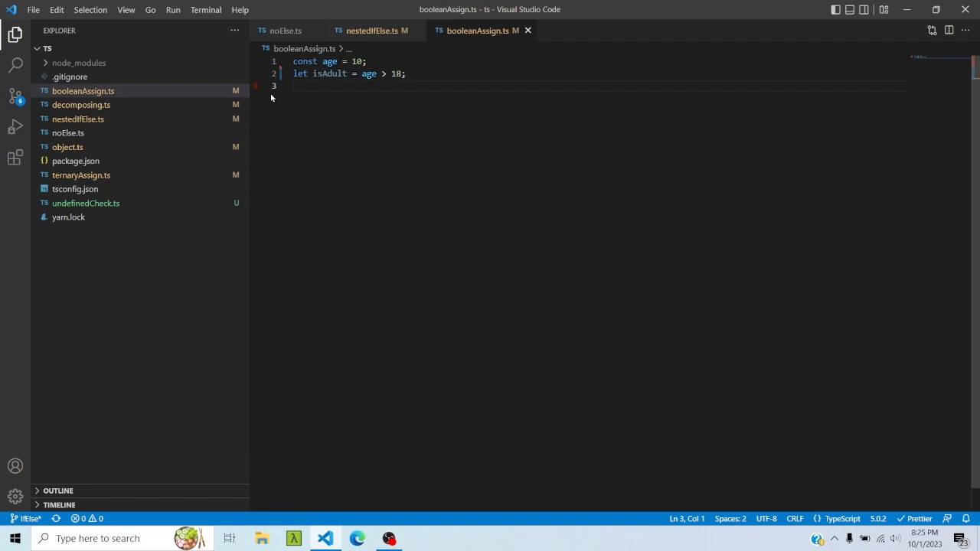
double_click(367, 74)
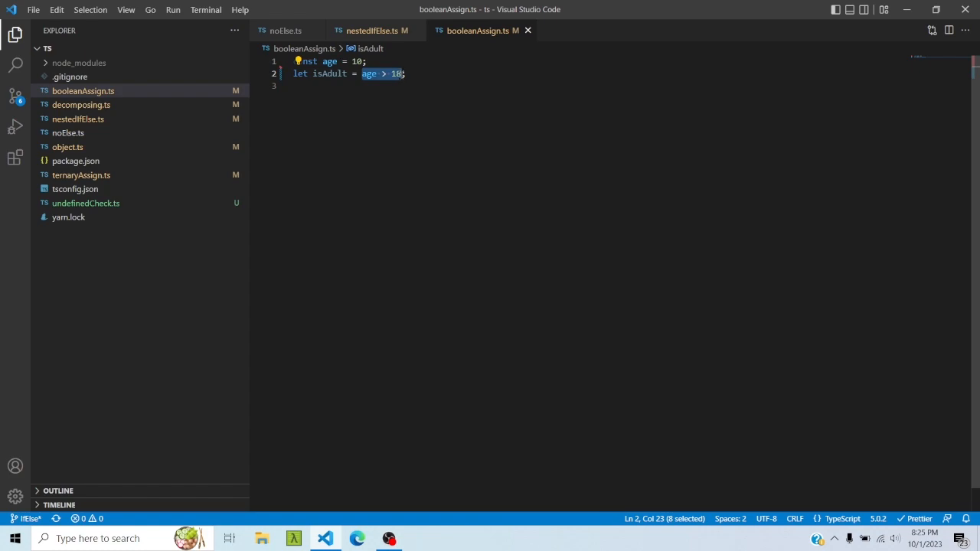
type("(")
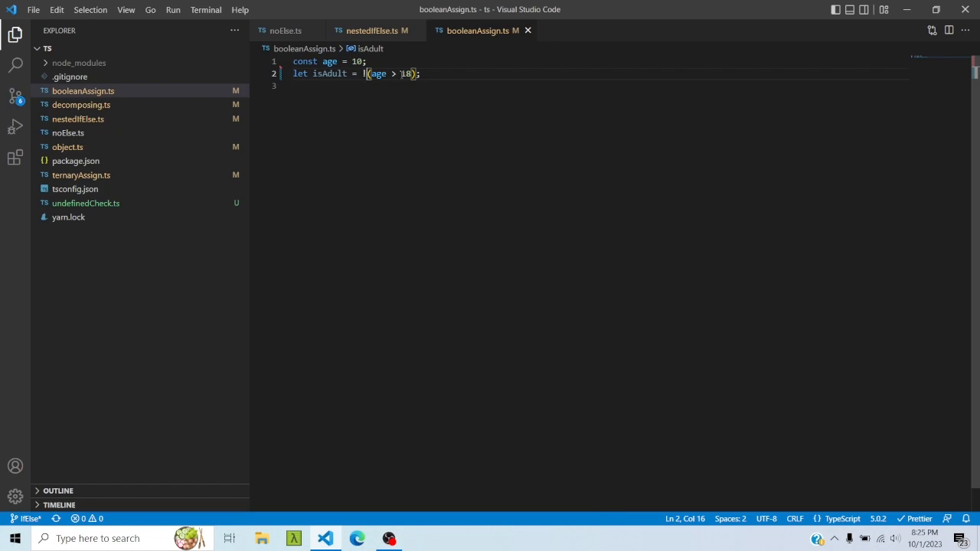
left_click(81, 104)
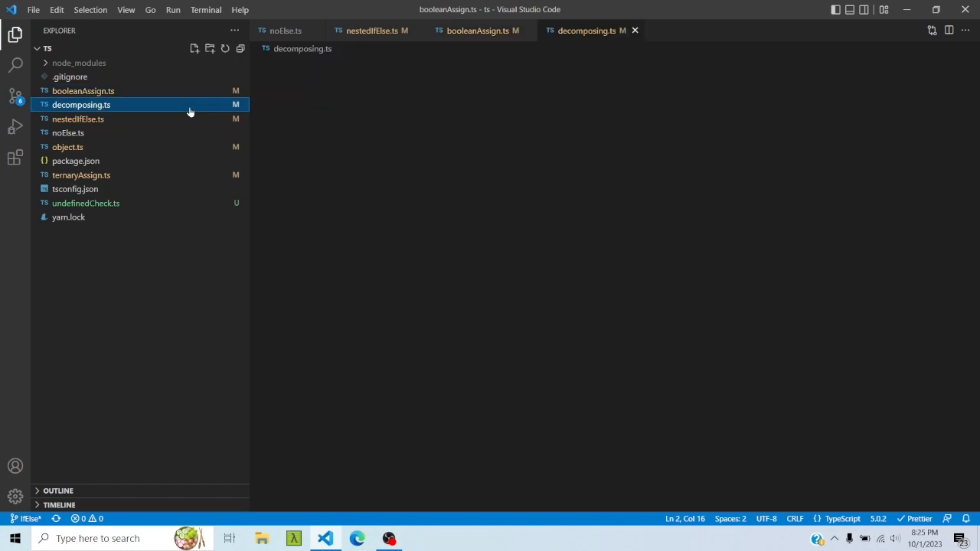
Step: Add const isAdult = age > 18; and use isAdult in the getData if condition
left_click(81, 104)
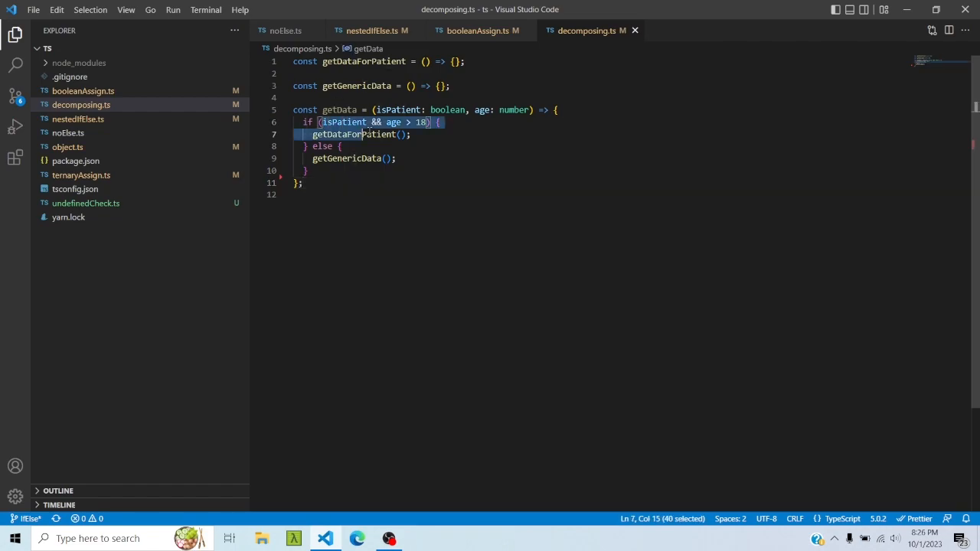
left_click(456, 129)
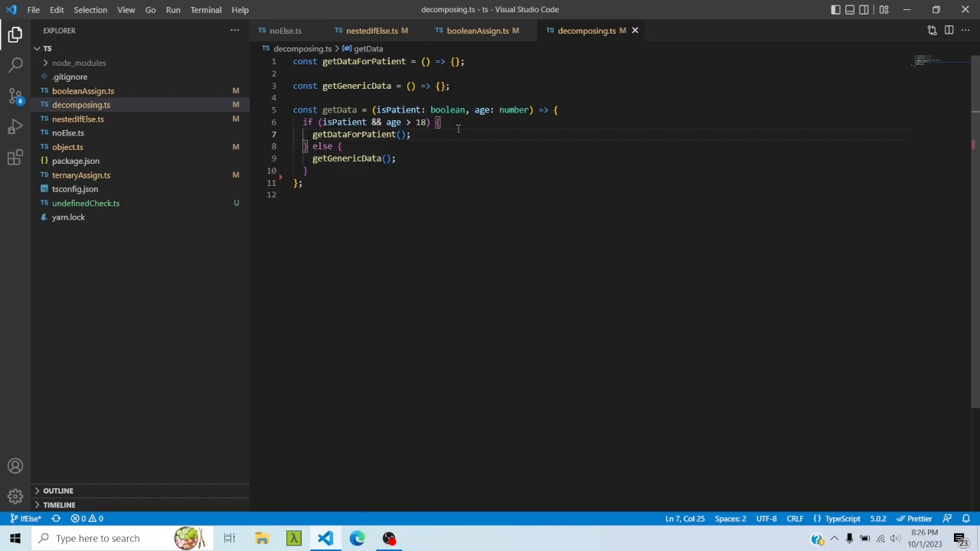
mouse_move(555, 105)
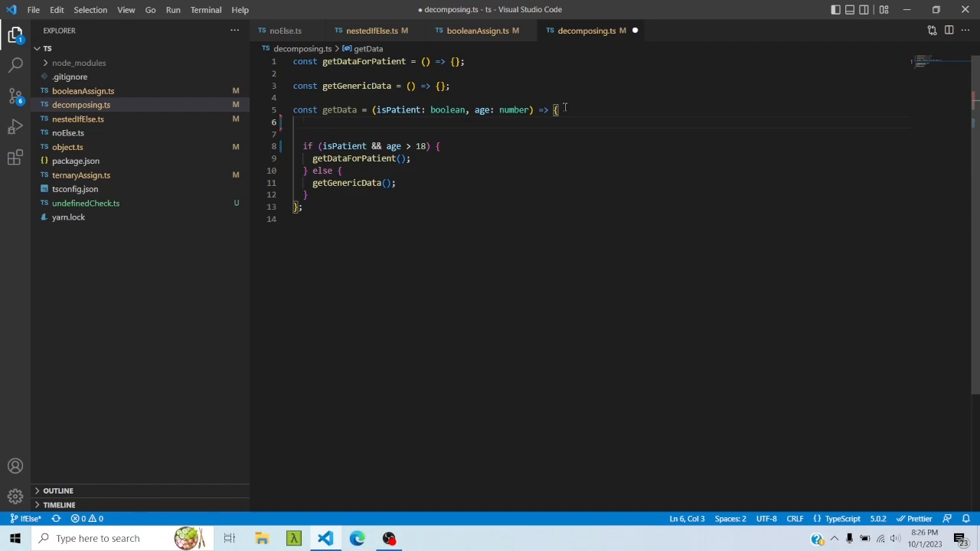
type("const isAdult = age")
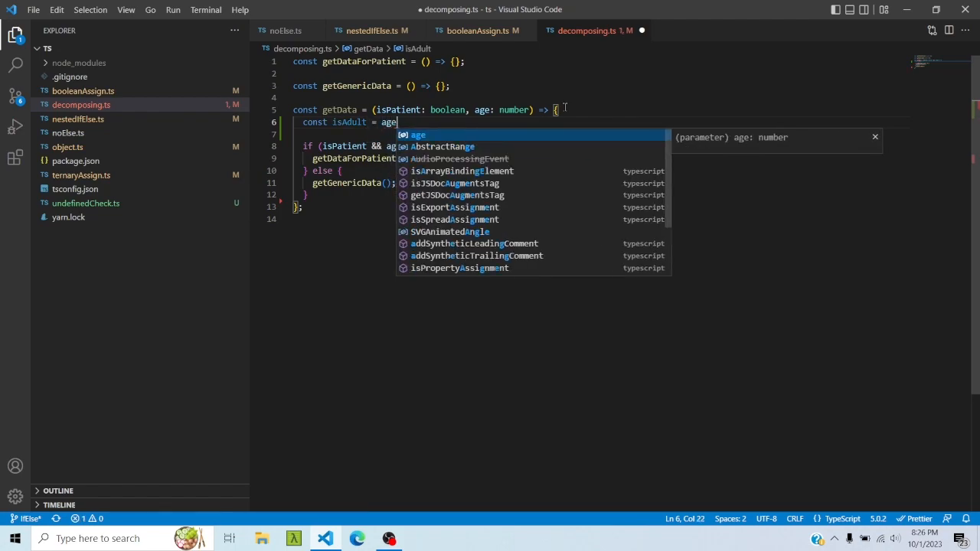
type("> 18;")
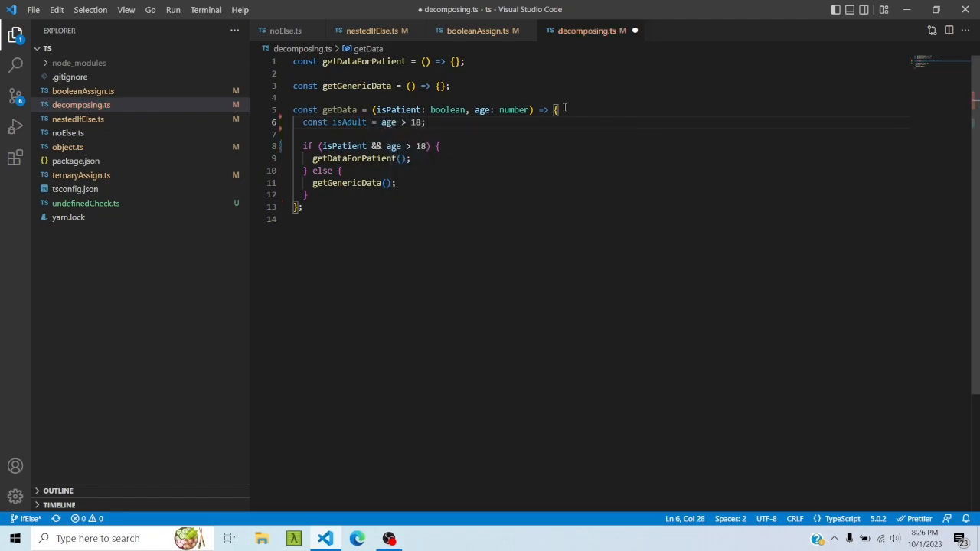
double_click(349, 123)
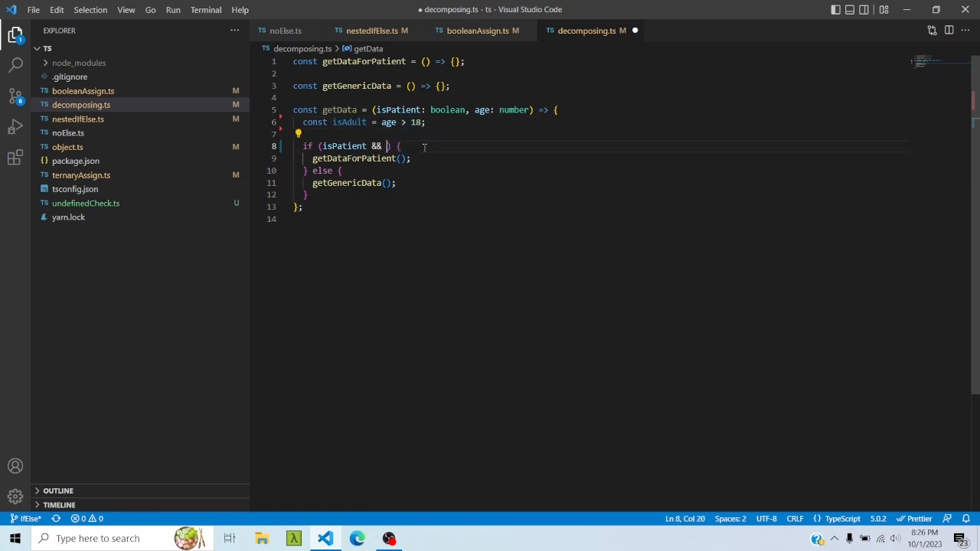
type("isAdult")
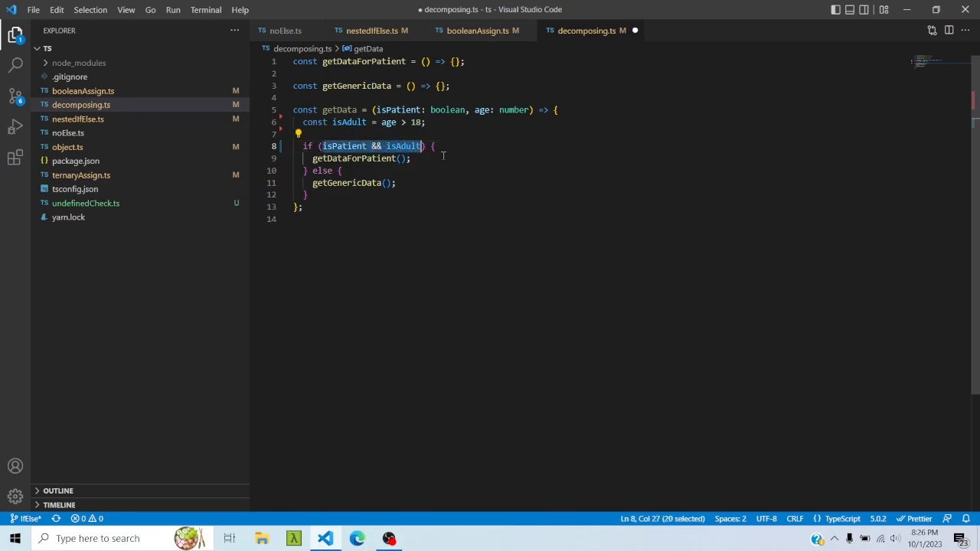
Step: Add const shouldGetDataForPatient = isPatient && isAdult, use it in the if, save, and move to noElse.ts
left_click(410, 158)
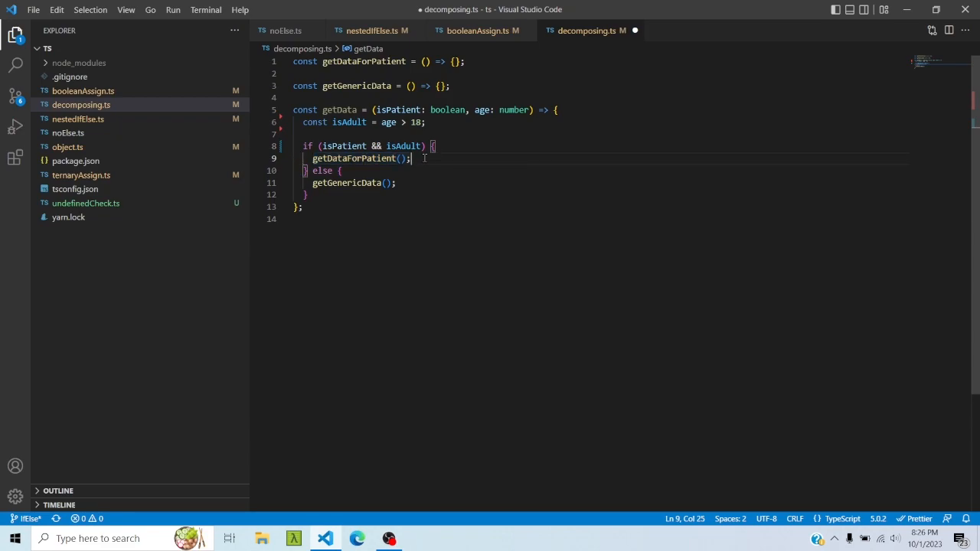
mouse_move(389, 138)
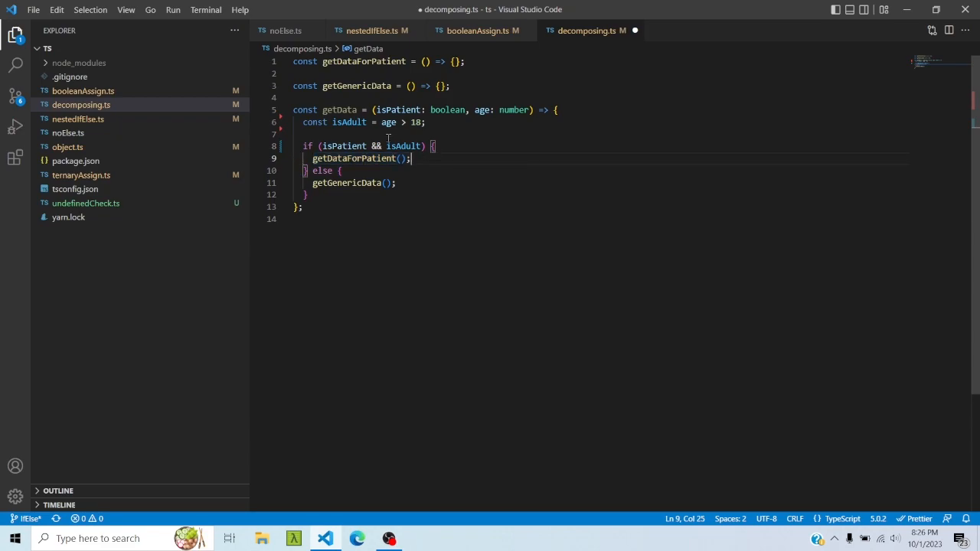
type("const")
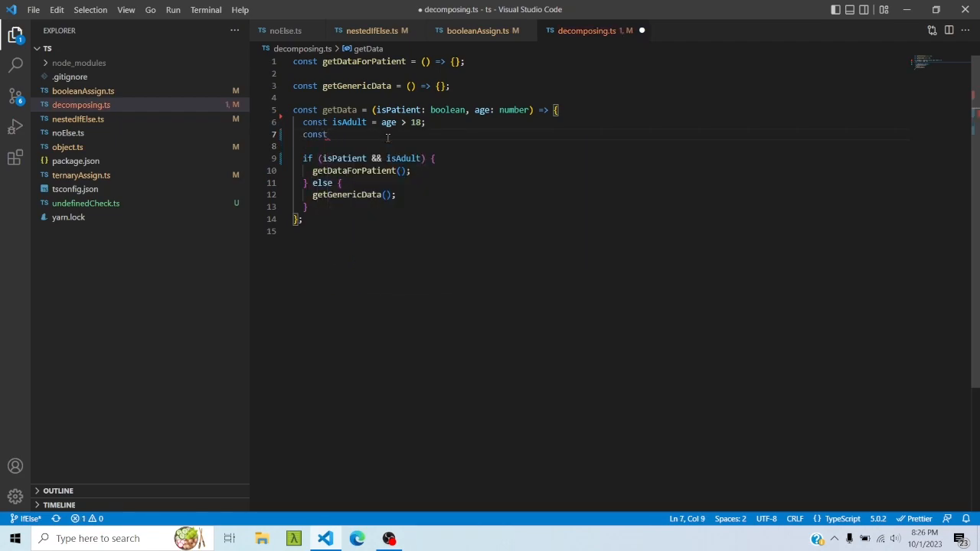
type("shouldG")
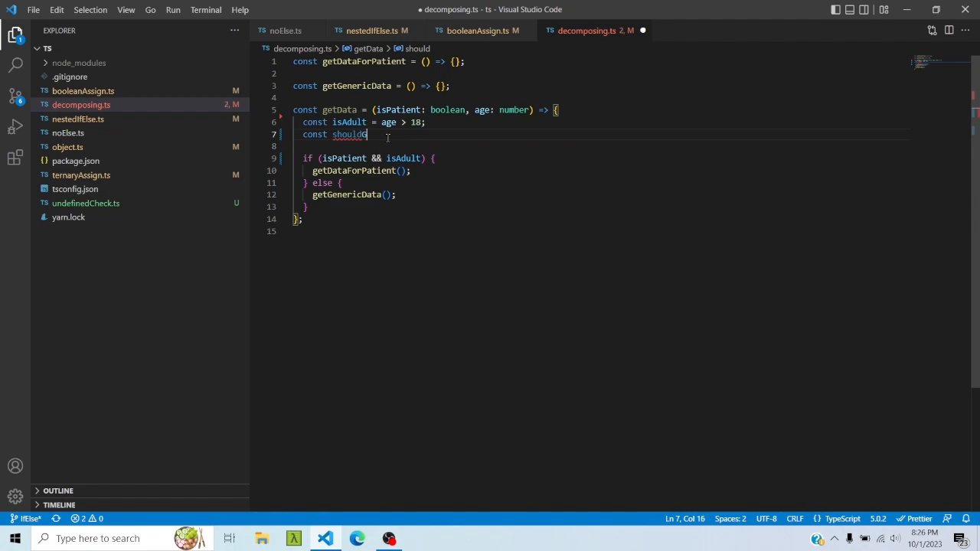
type("GetDataFor")
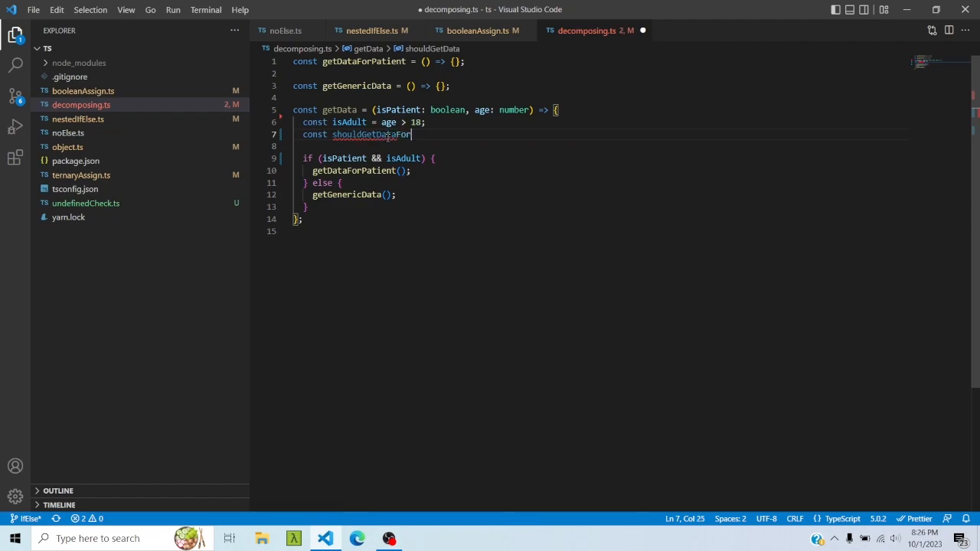
type("Patient =")
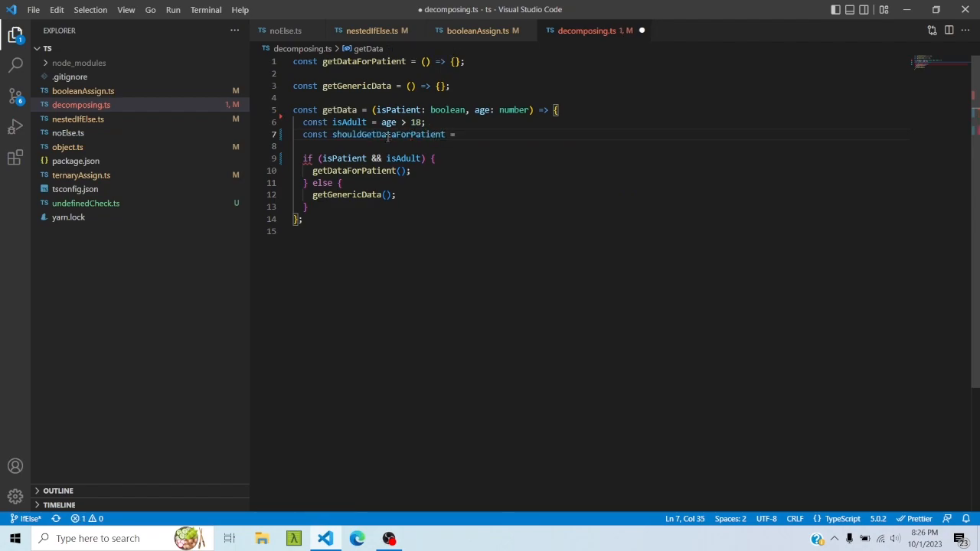
left_click_drag(321, 158, 420, 158)
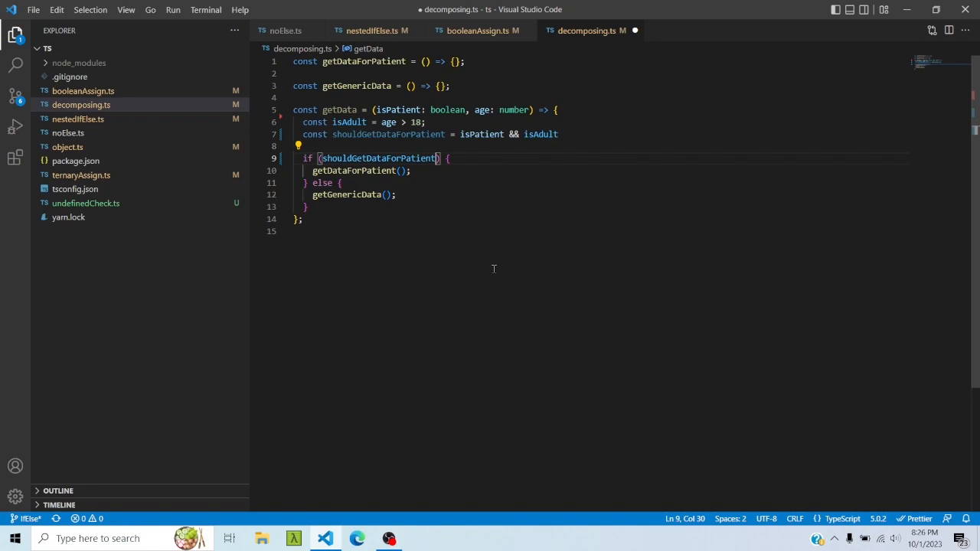
key("ctrl+s")
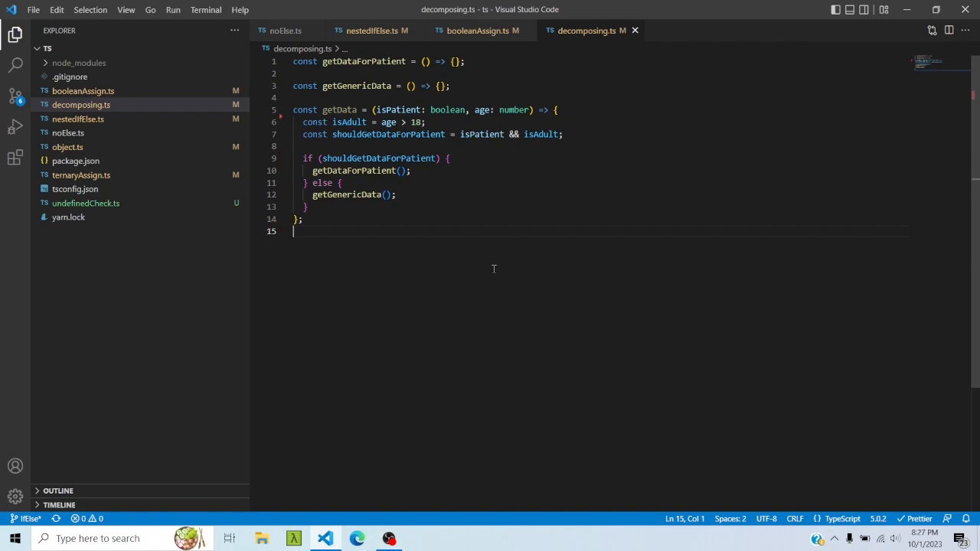
left_click(285, 31)
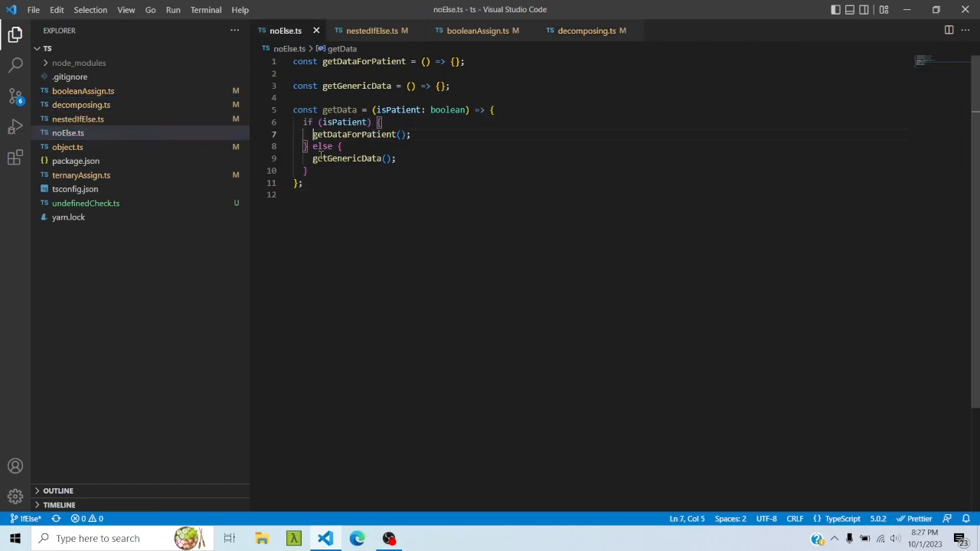
Step: Return getDataForPatient() early, drop the else around getGenericData(), and move to object.ts
left_click(360, 194)
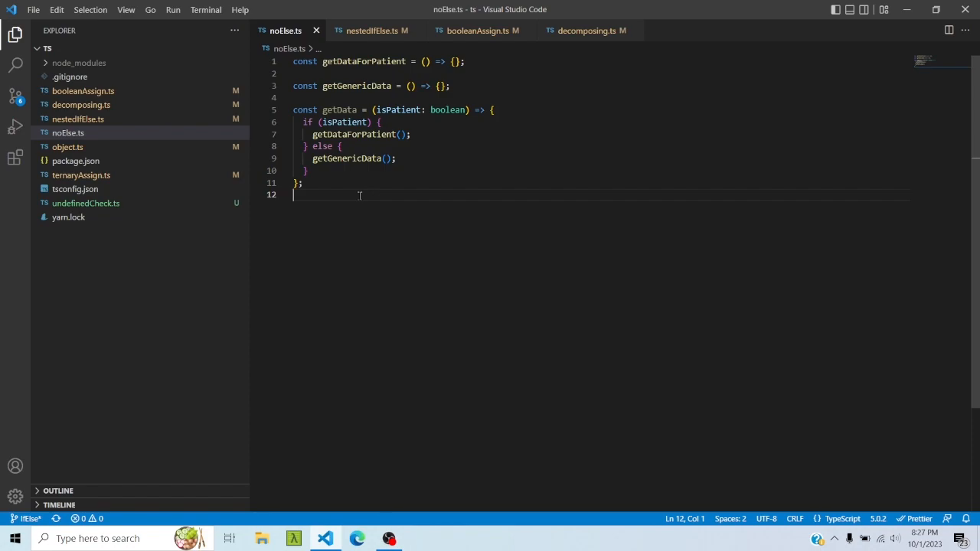
left_click(311, 135)
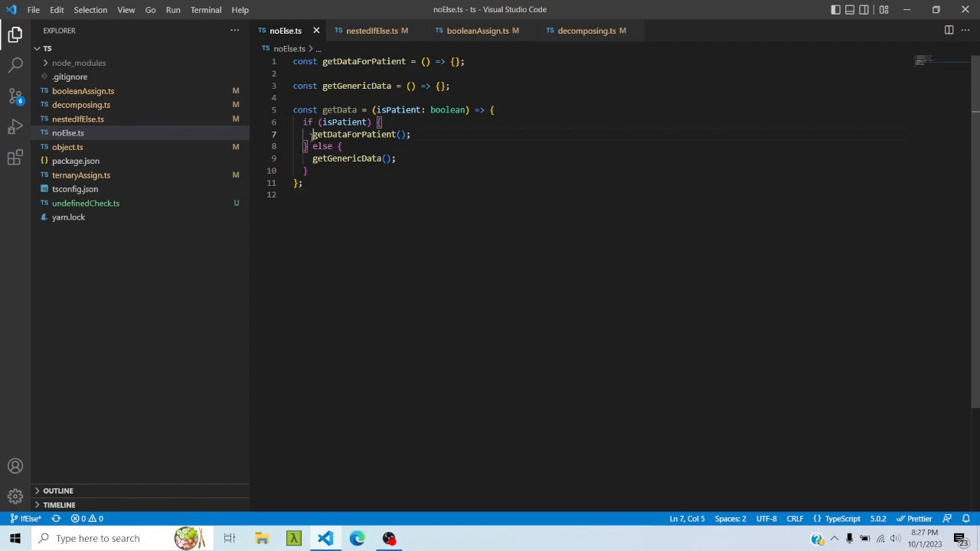
type("return")
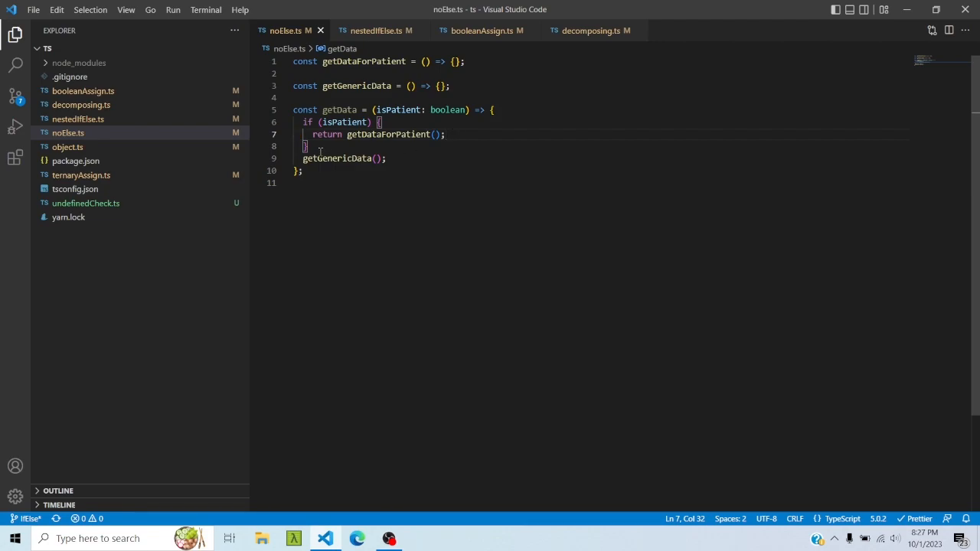
left_click(385, 158)
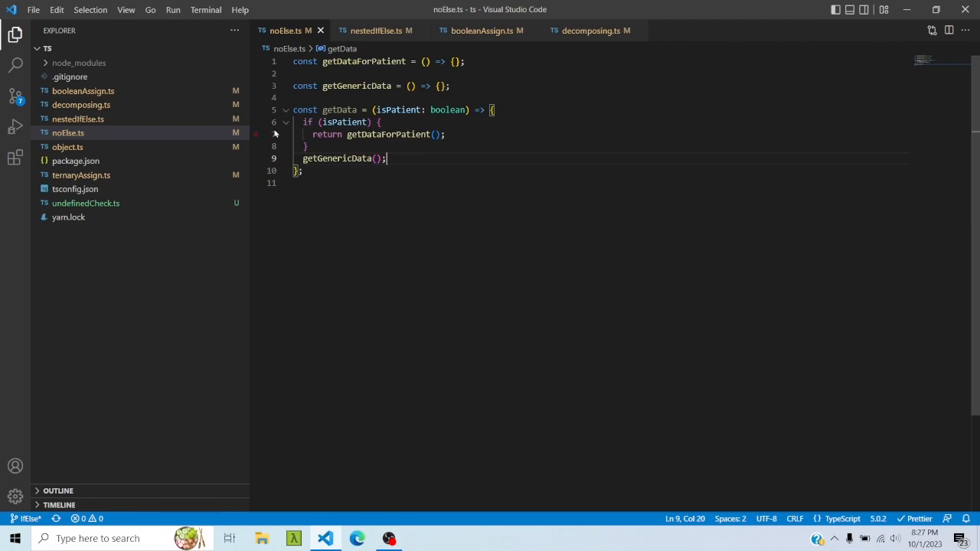
left_click(68, 147)
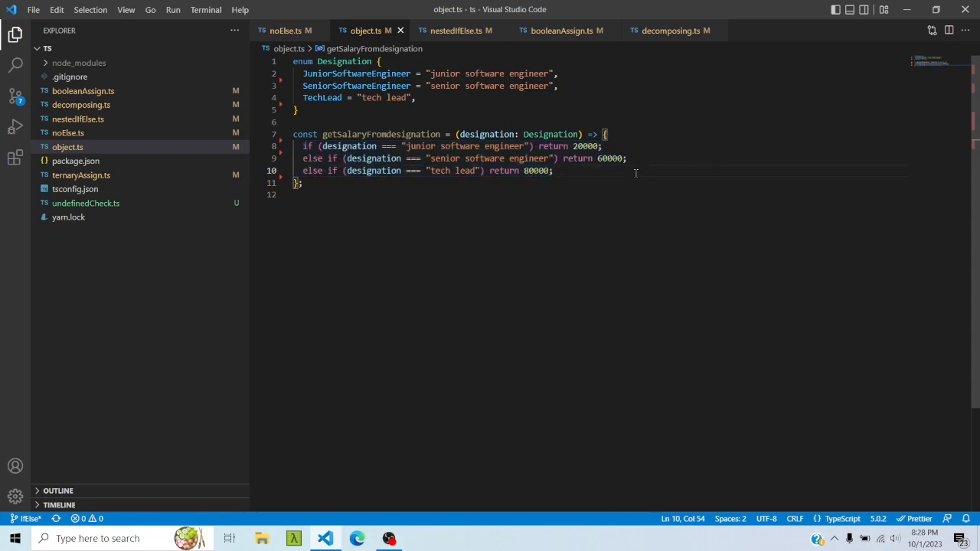
mouse_move(373, 135)
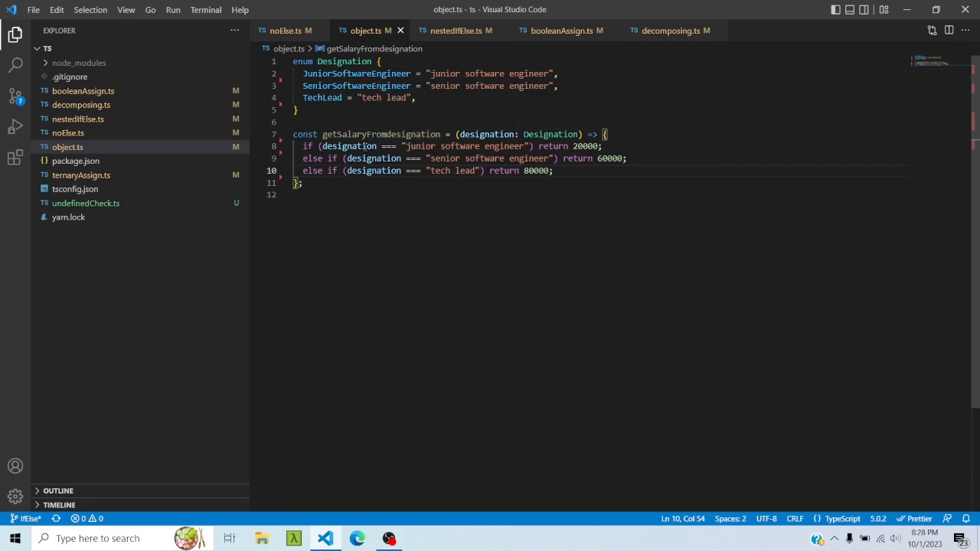
mouse_move(505, 145)
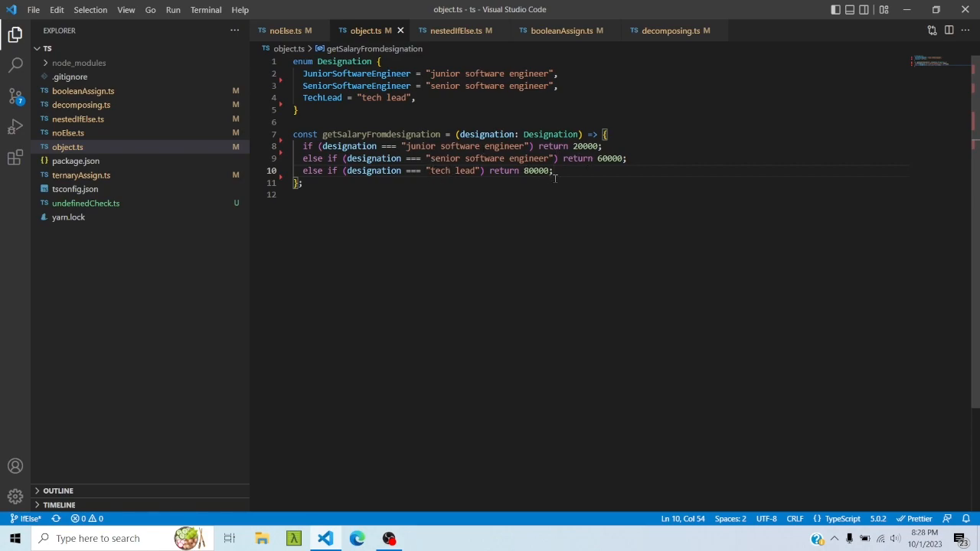
mouse_move(574, 172)
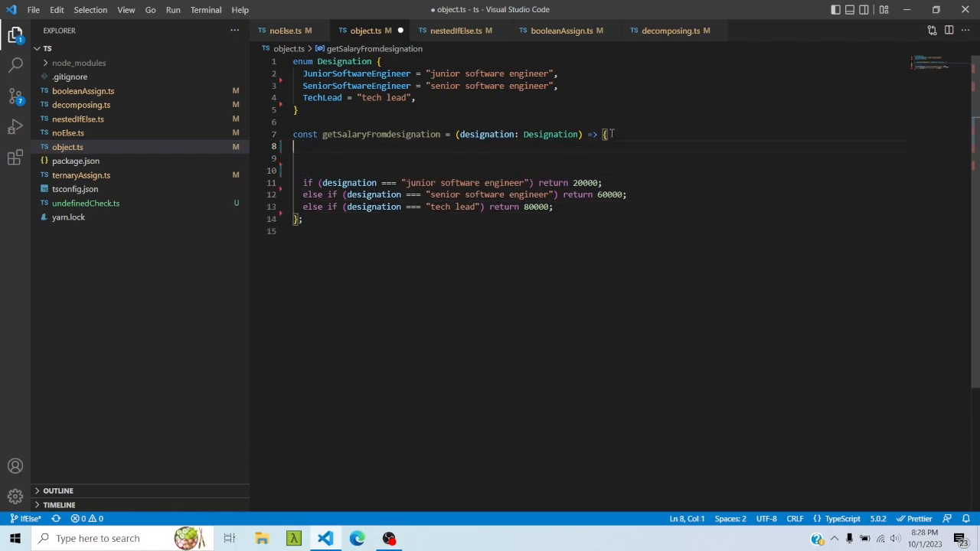
Step: Declare const designationToSalaryMap with a 'junior software engineer' salary entry
type("const")
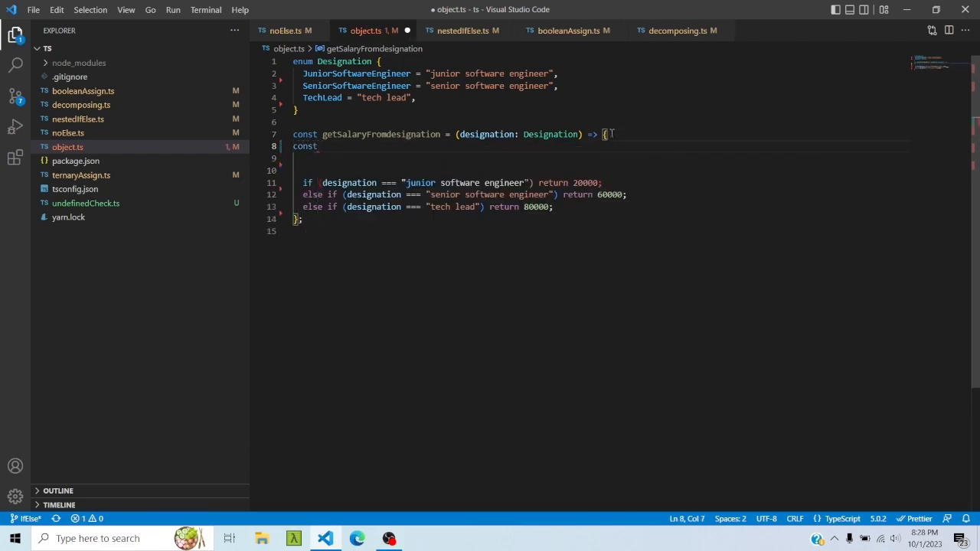
type("designation")
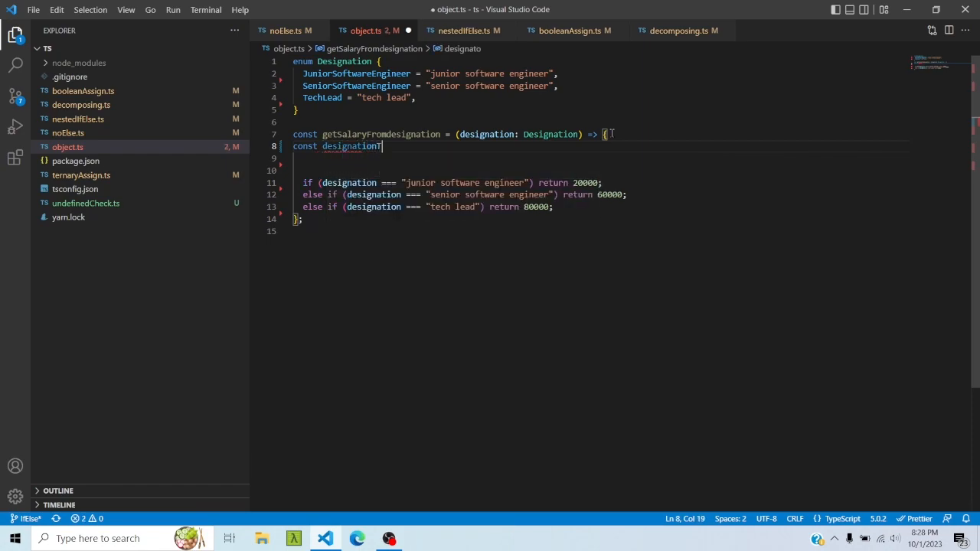
type("ToSalaryMap = {")
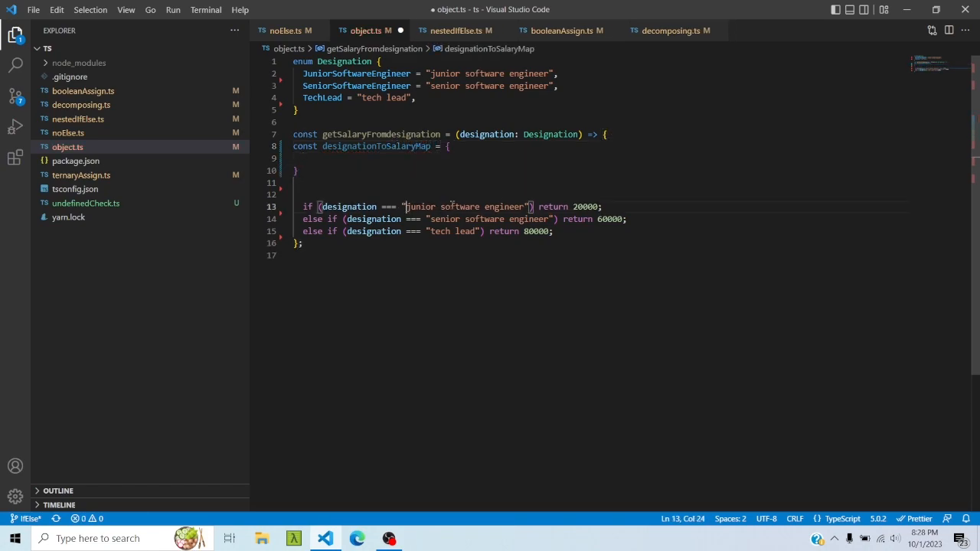
type("'junior software engineer'")
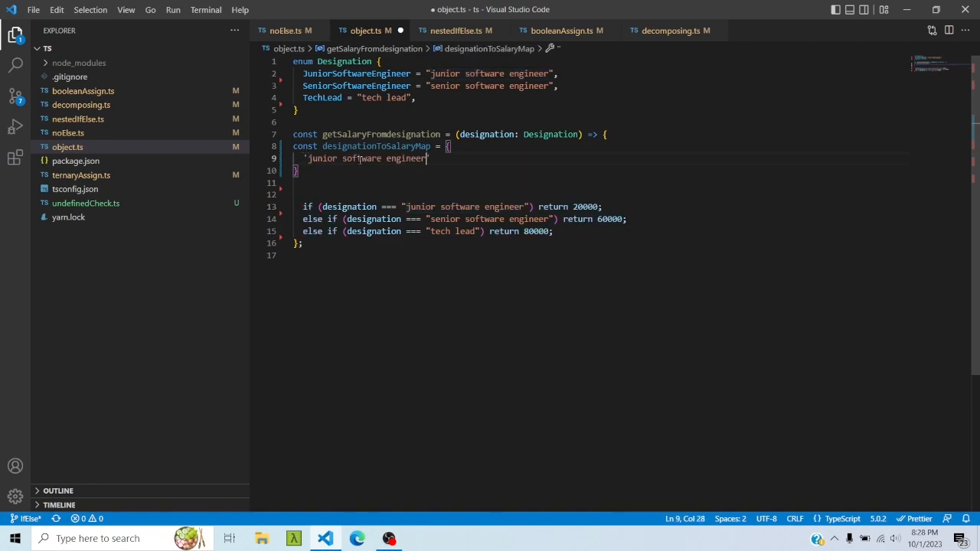
type(":200")
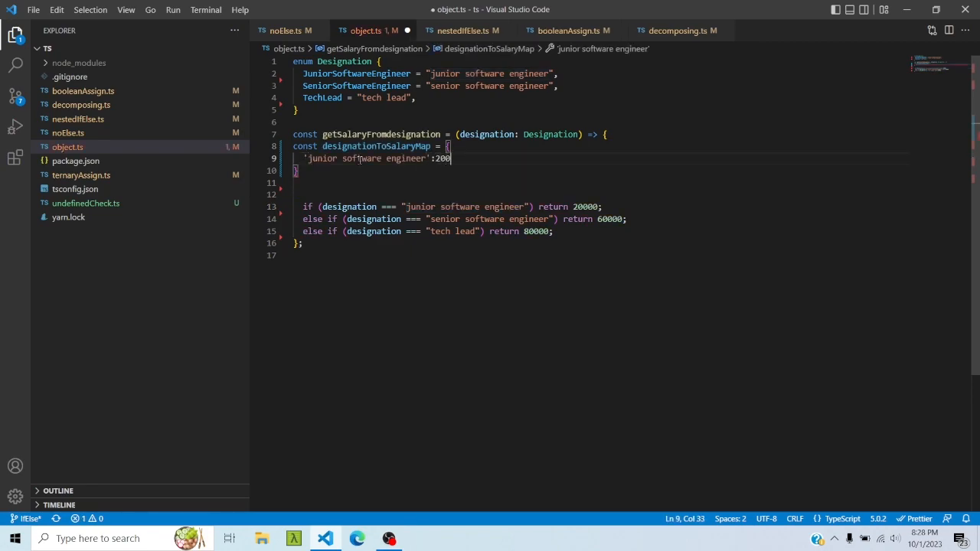
Step: Add the remaining designation entries including lead and return designationToSalaryMap[designation]
double_click(322, 157)
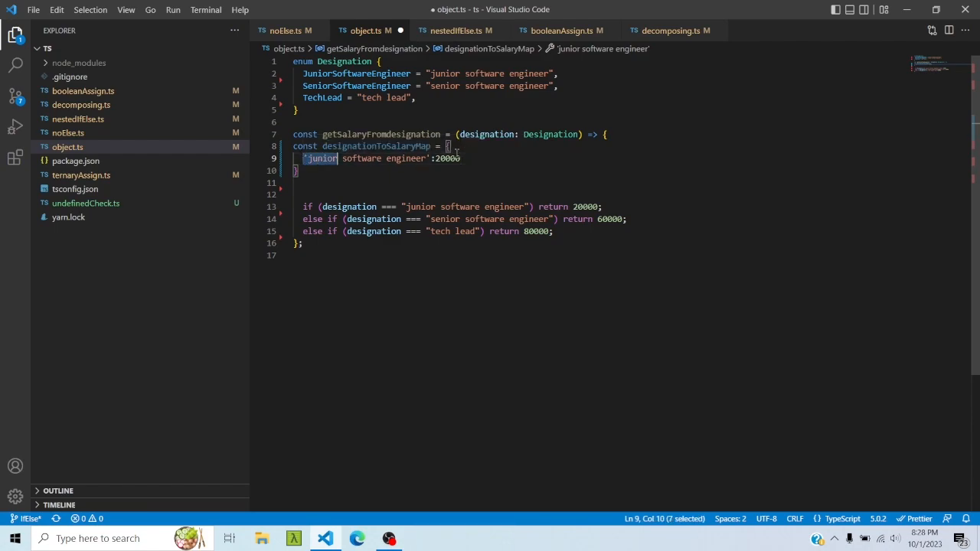
key("Enter")
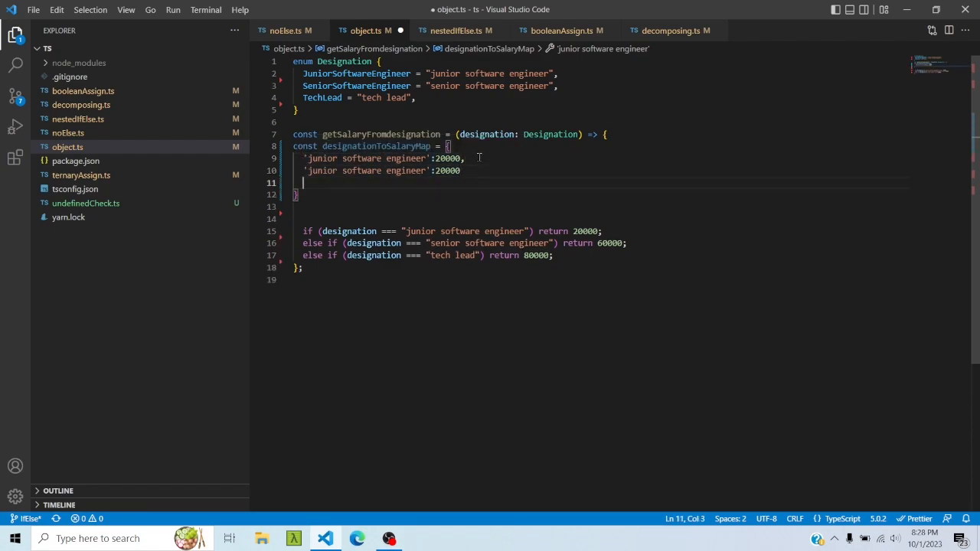
type("'junior software engineer':20000")
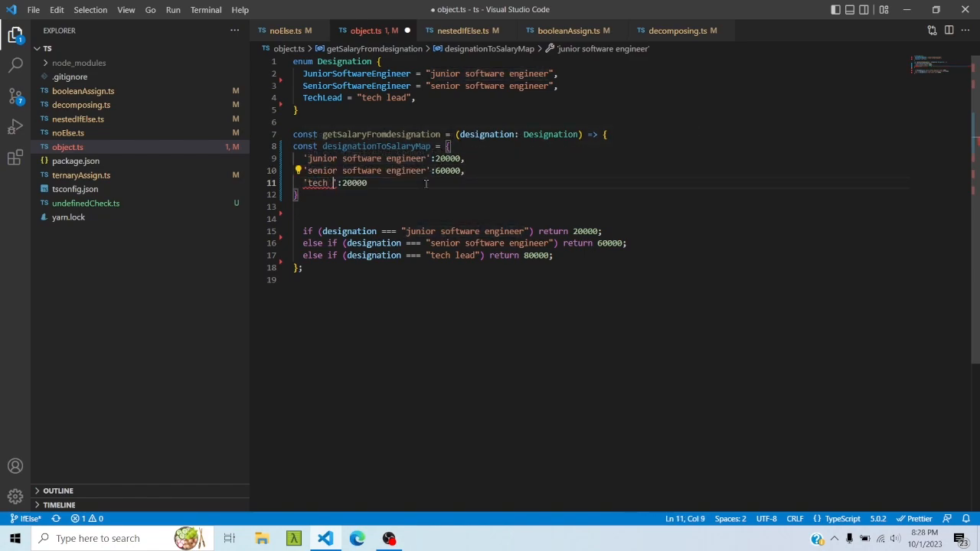
type("lead")
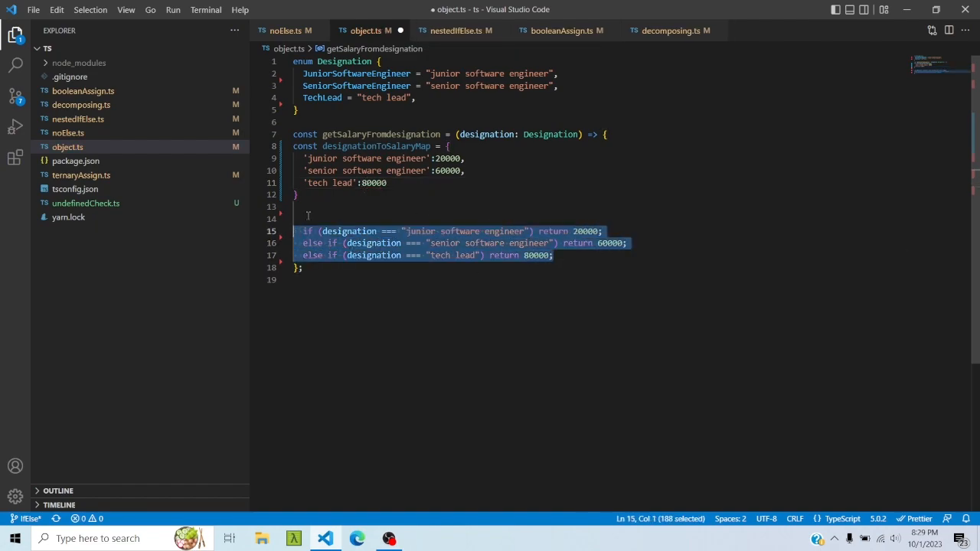
type("return designationToSalaryMap[designation];")
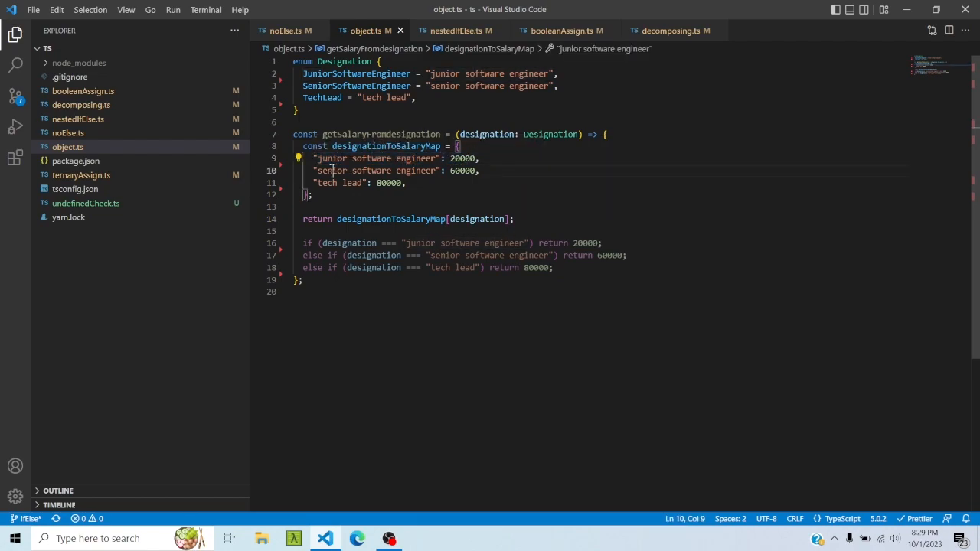
Step: Delete the three redundant if/else salary checks from getSalaryFromDesignation
left_click(480, 170)
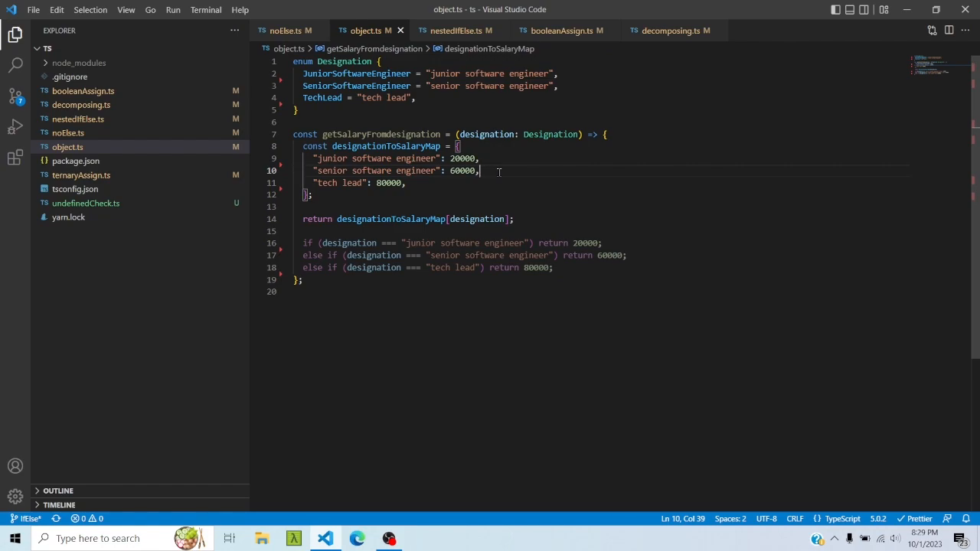
mouse_move(404, 242)
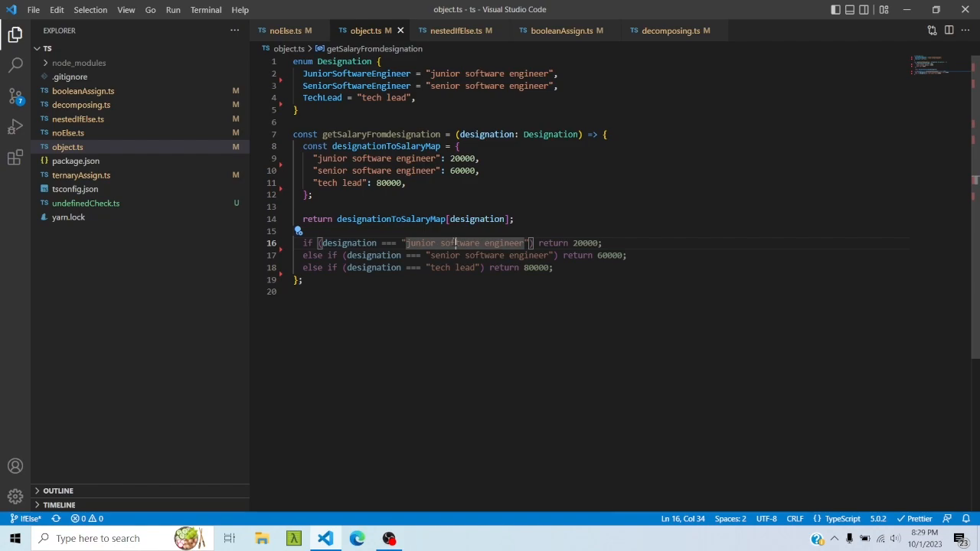
left_click(553, 266)
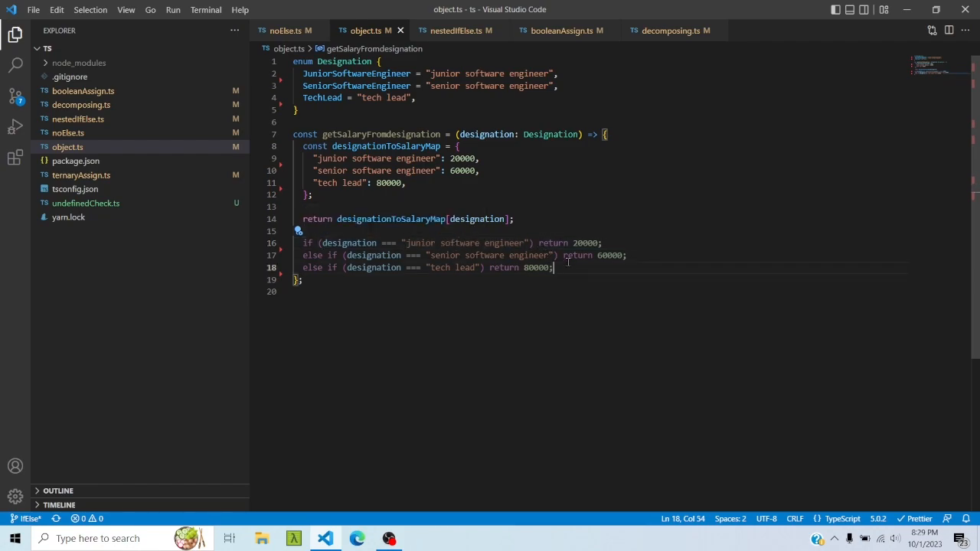
left_click_drag(555, 266, 327, 254)
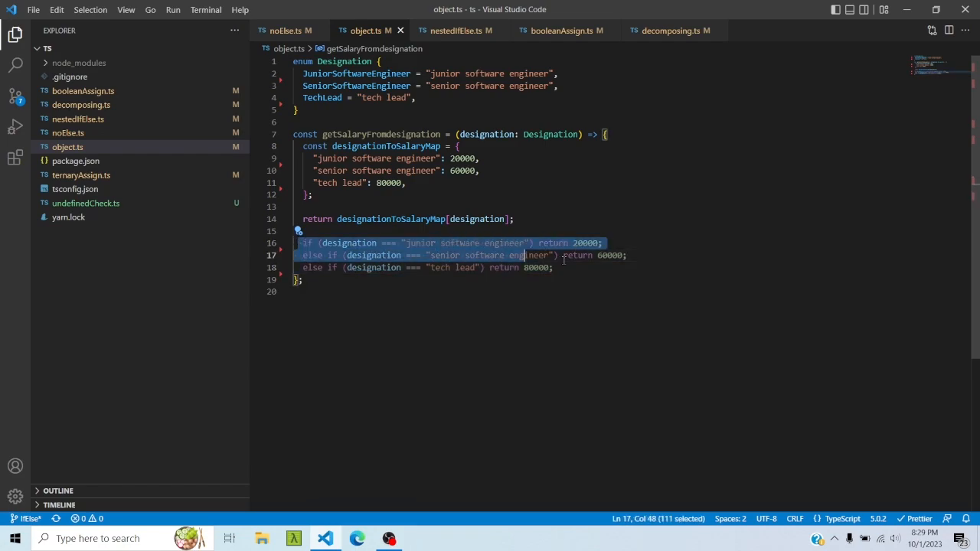
left_click(554, 266)
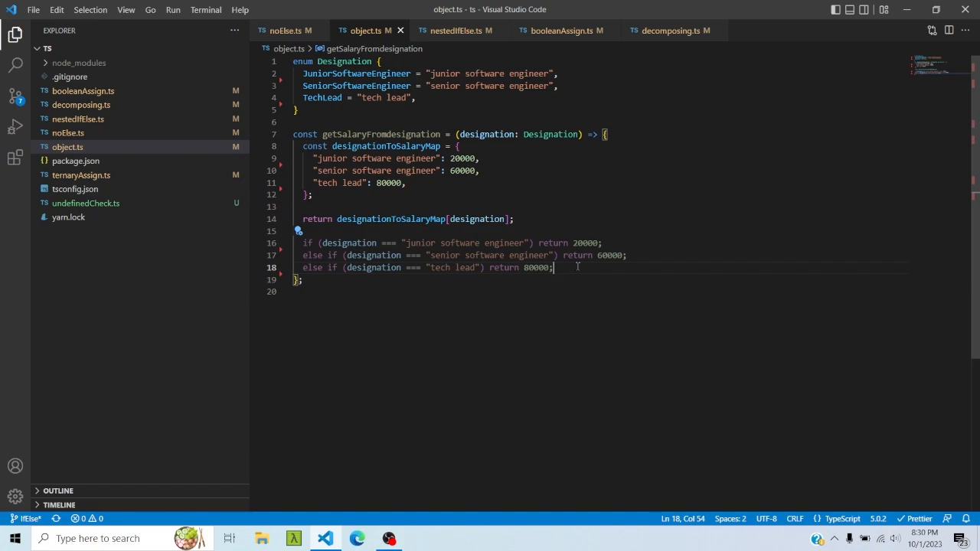
left_click_drag(554, 266, 300, 242)
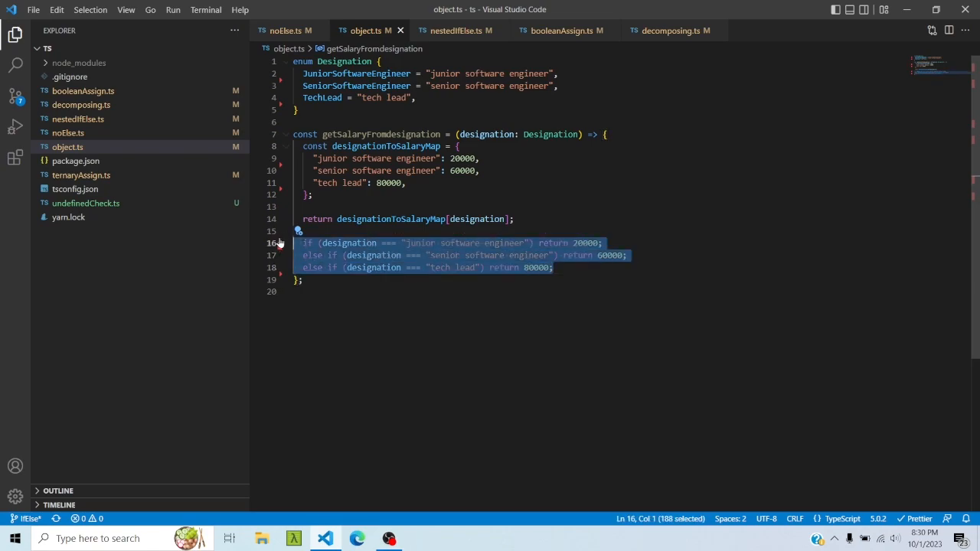
key("Delete")
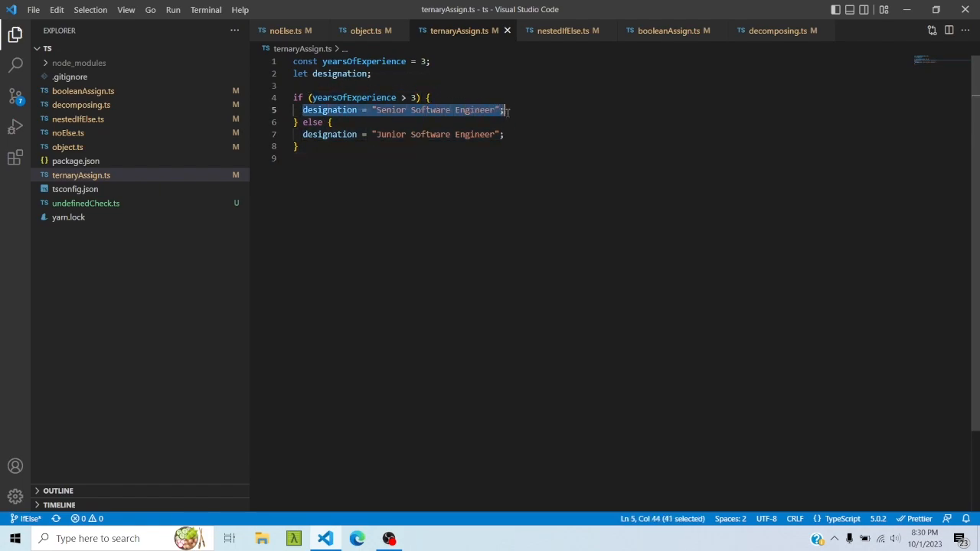
Step: Assign designation via yearsOfExperience > 3 ? Senior : Junior Software Engineer ternary, save, and move to undefinedCheck.ts
left_click(370, 73)
type(" = year")
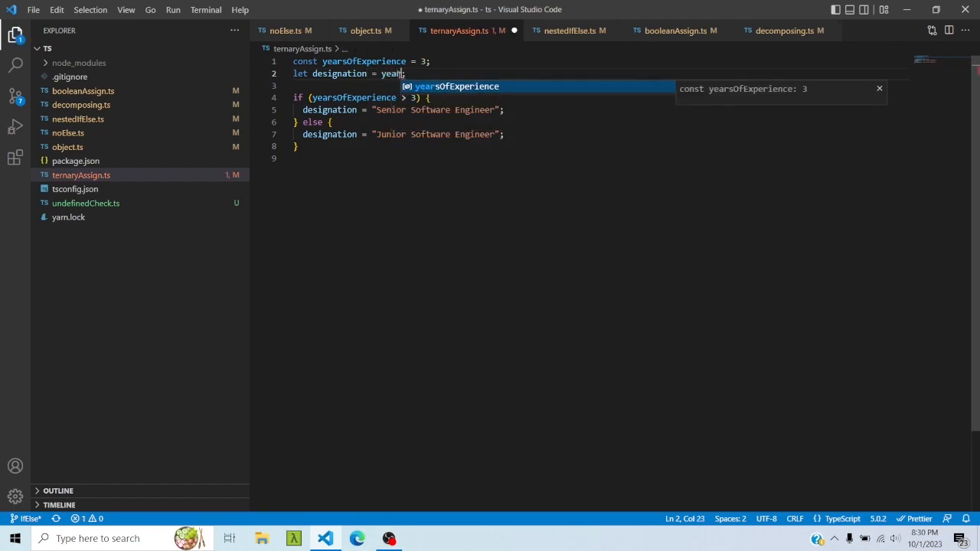
type("sOfExperience > 3 ?")
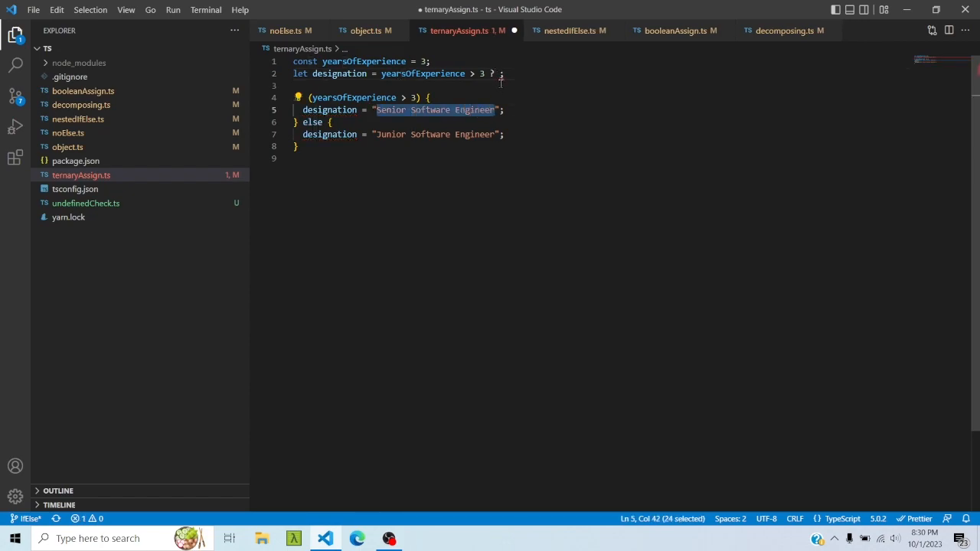
type("\"Senior Software Engineer\"")
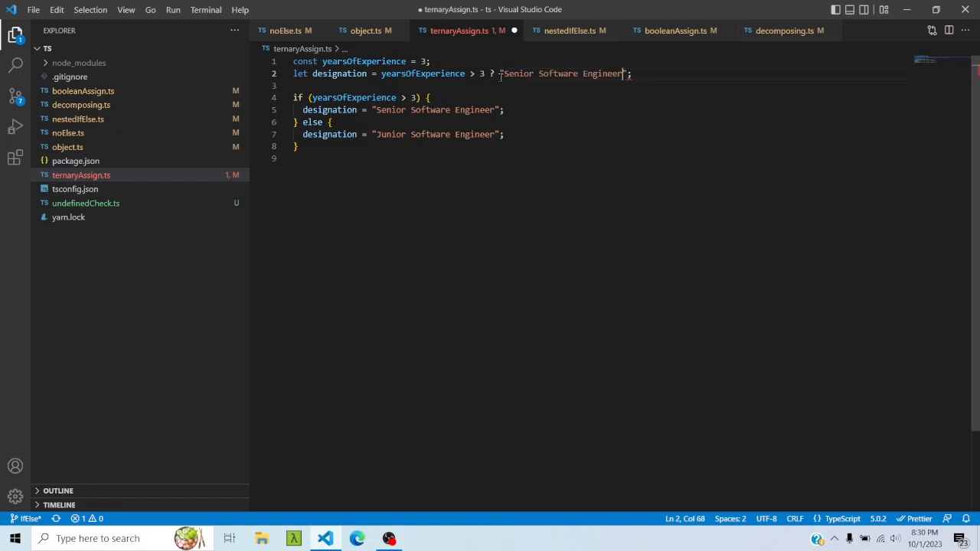
type(": 'Senior Software Engineer'")
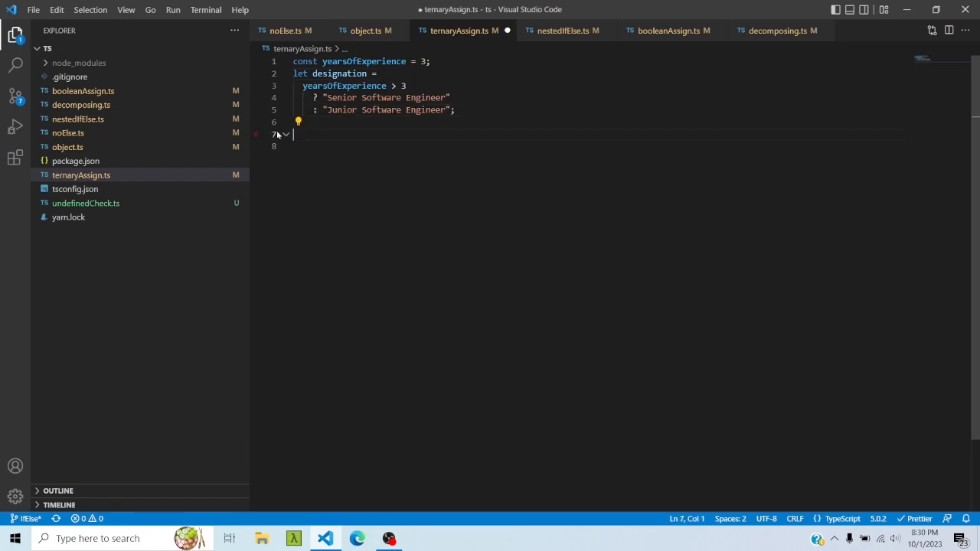
key("ctrl+s")
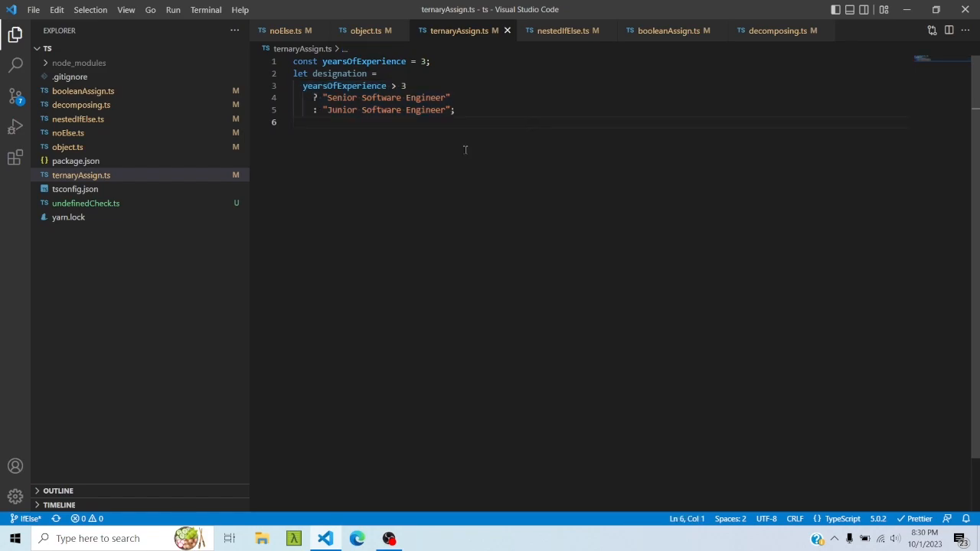
mouse_move(452, 156)
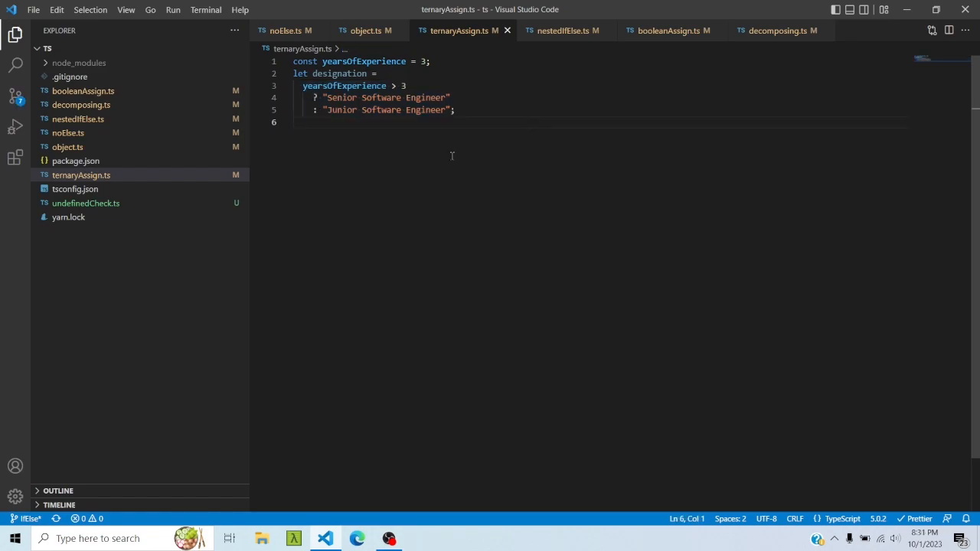
left_click(86, 202)
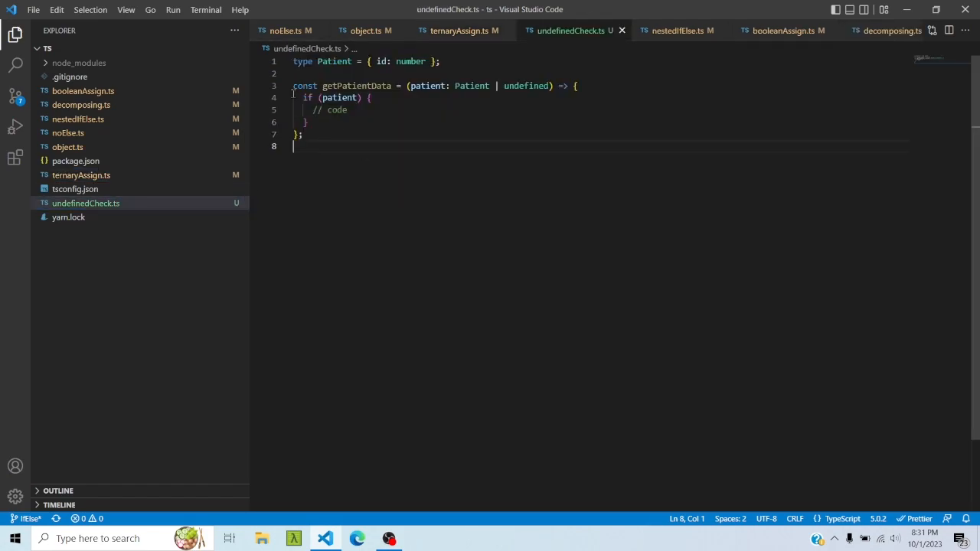
Step: Replace the if (patient) wrapper with if (!patient) return; and save
left_click(306, 122)
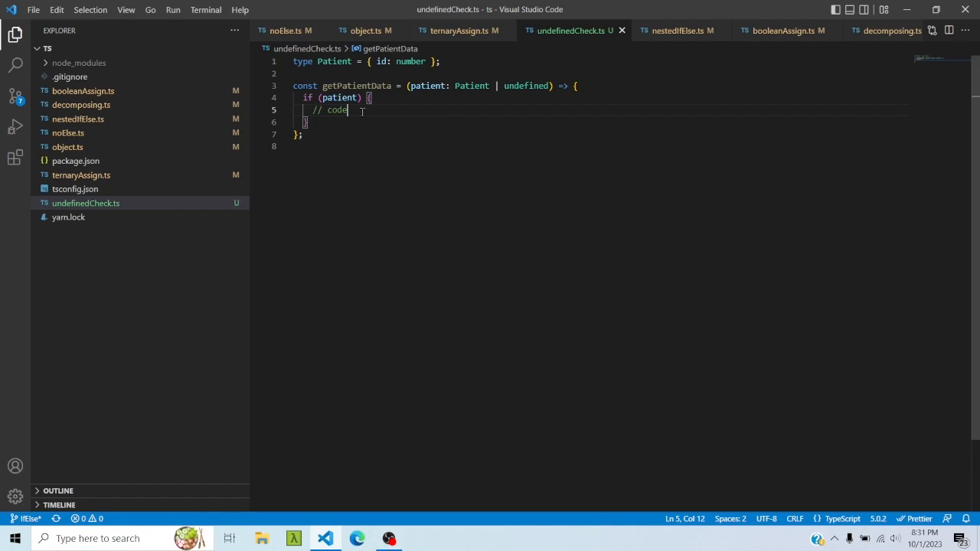
left_click_drag(347, 110, 306, 98)
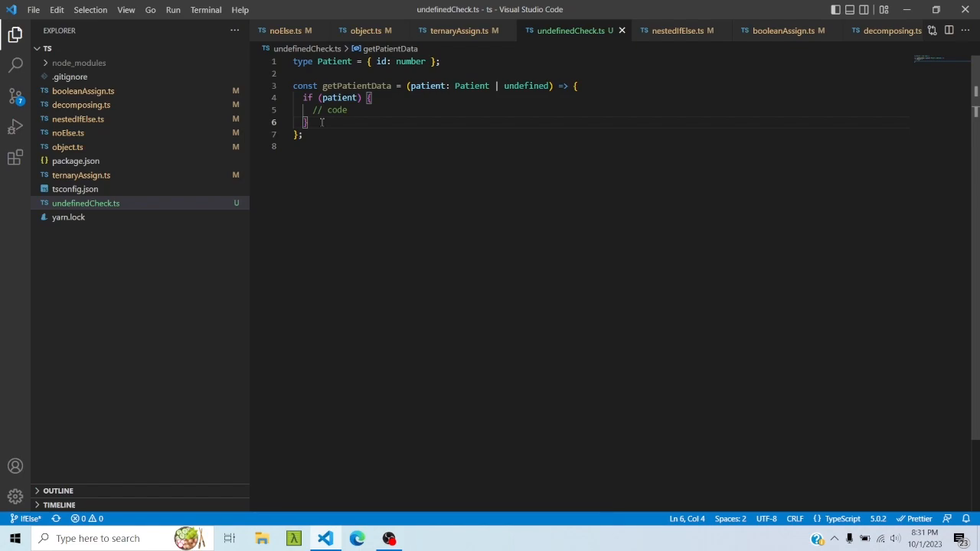
type("if")
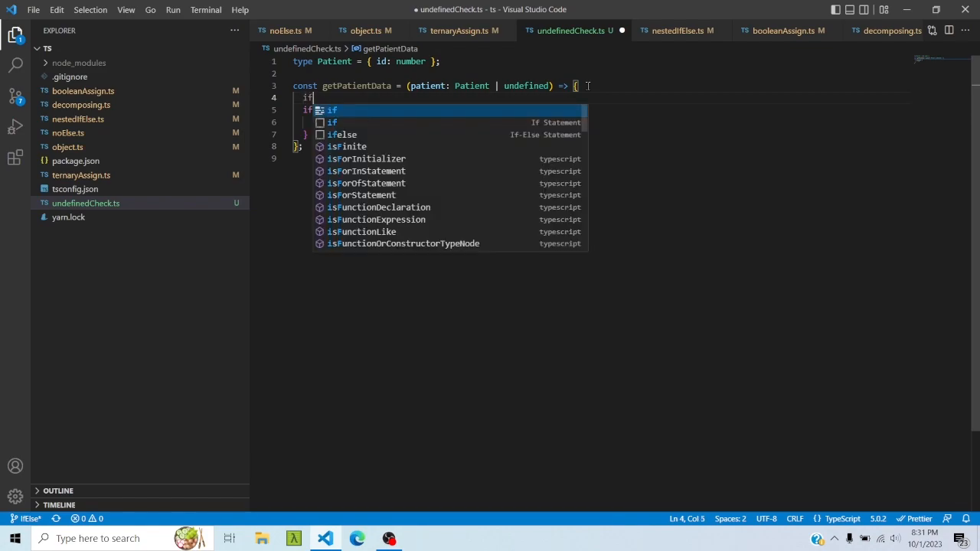
type("(!patient) return;")
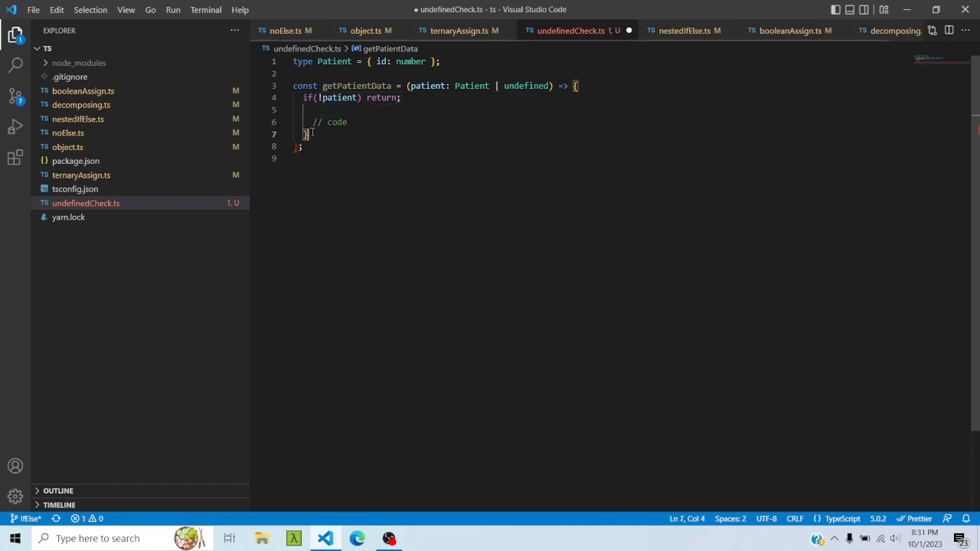
key("ctrl+s")
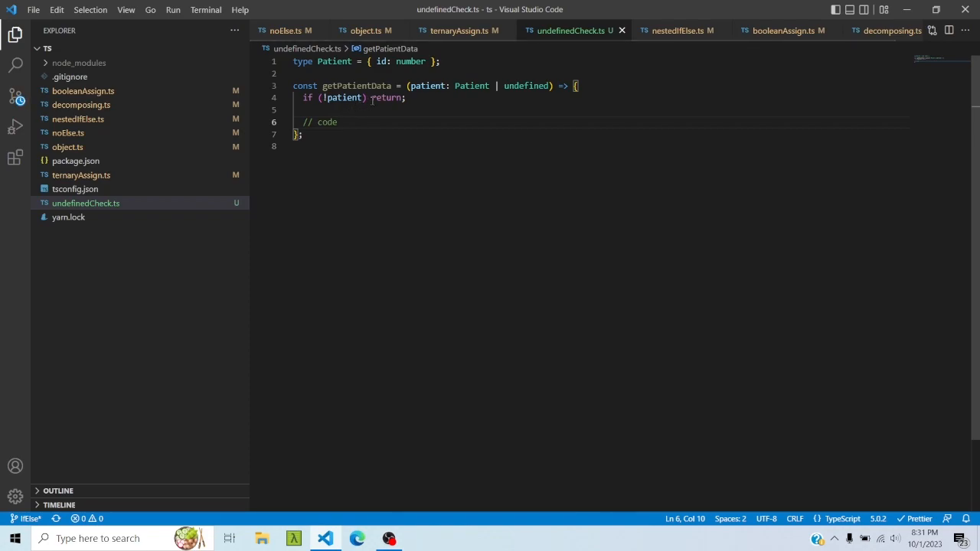